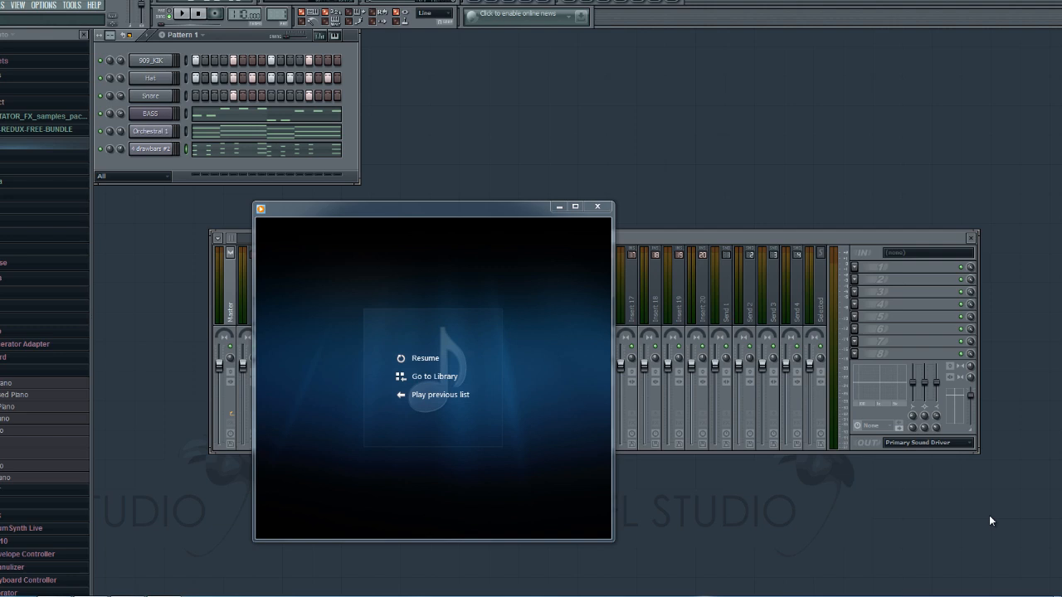
mouse_move(992, 512)
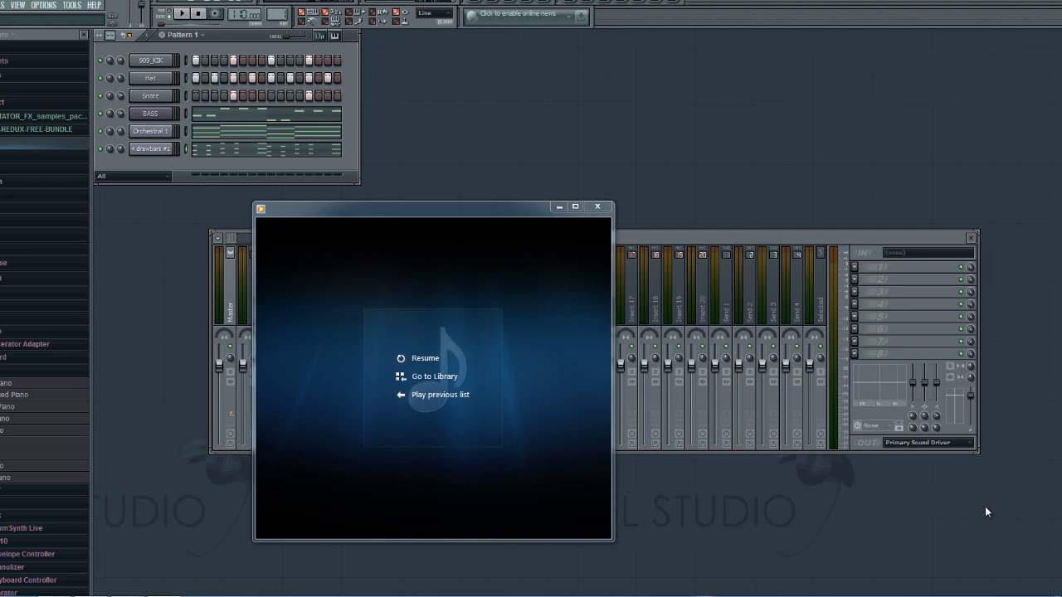
mouse_move(983, 512)
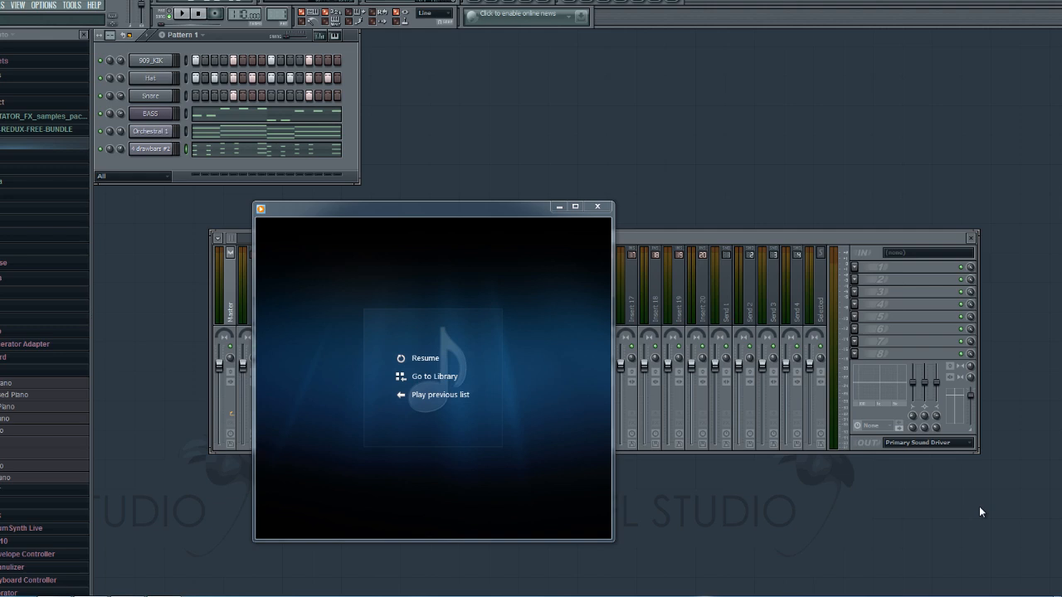
mouse_move(481, 299)
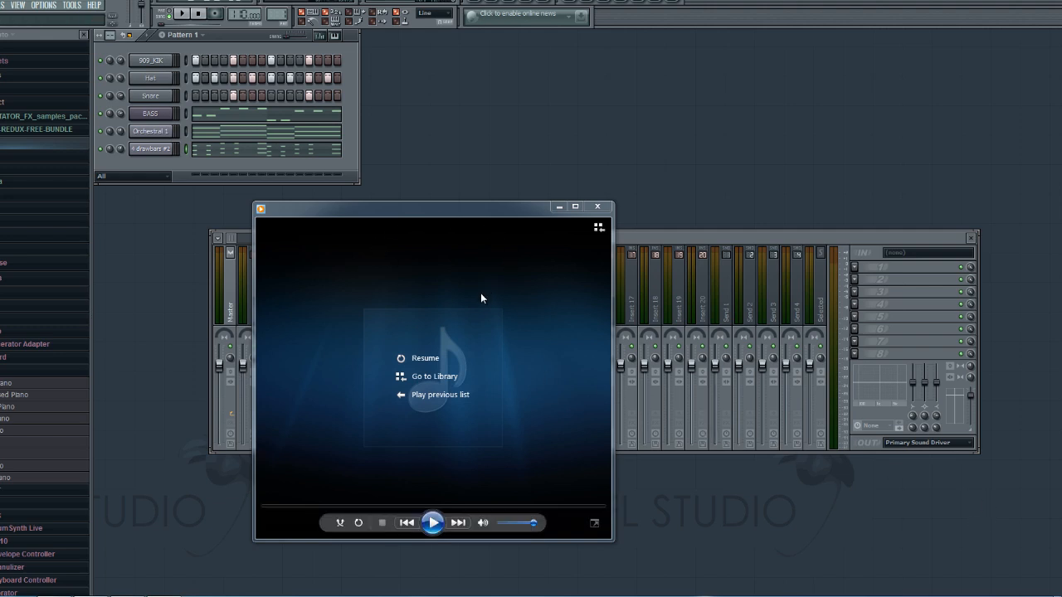
mouse_move(498, 425)
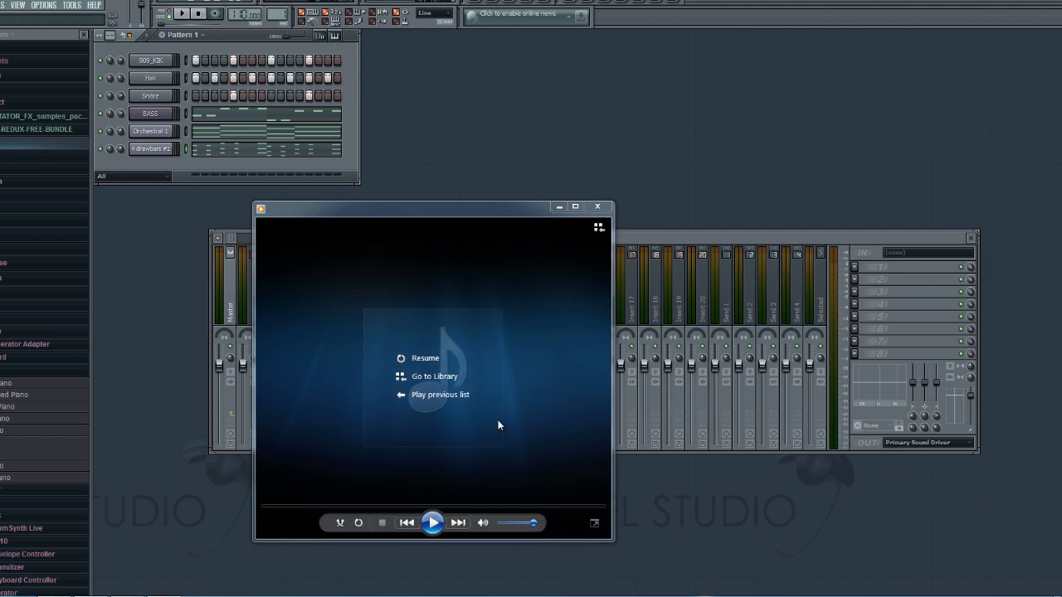
mouse_move(484, 370)
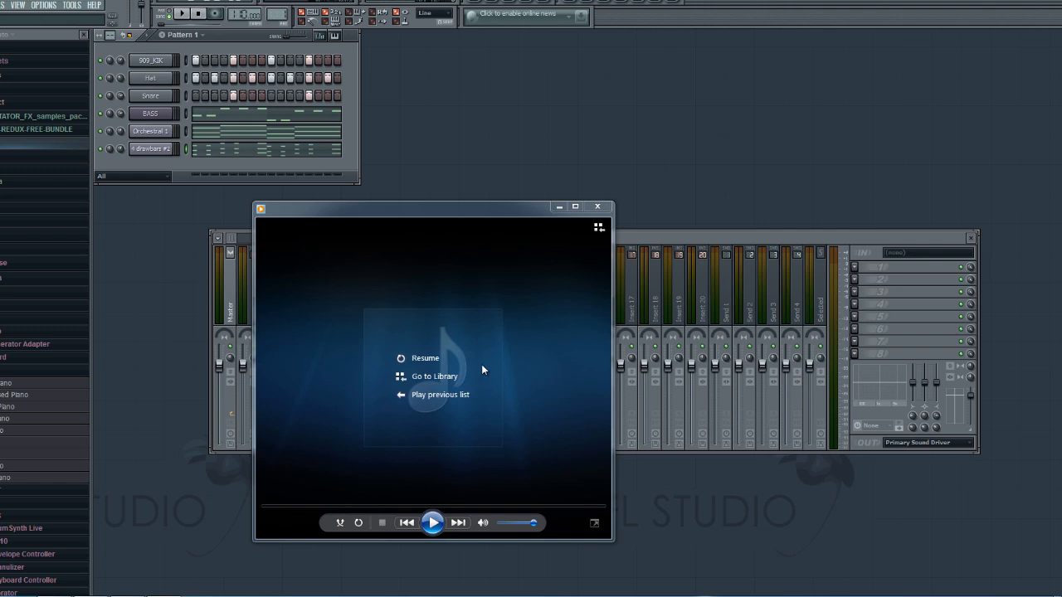
mouse_move(483, 371)
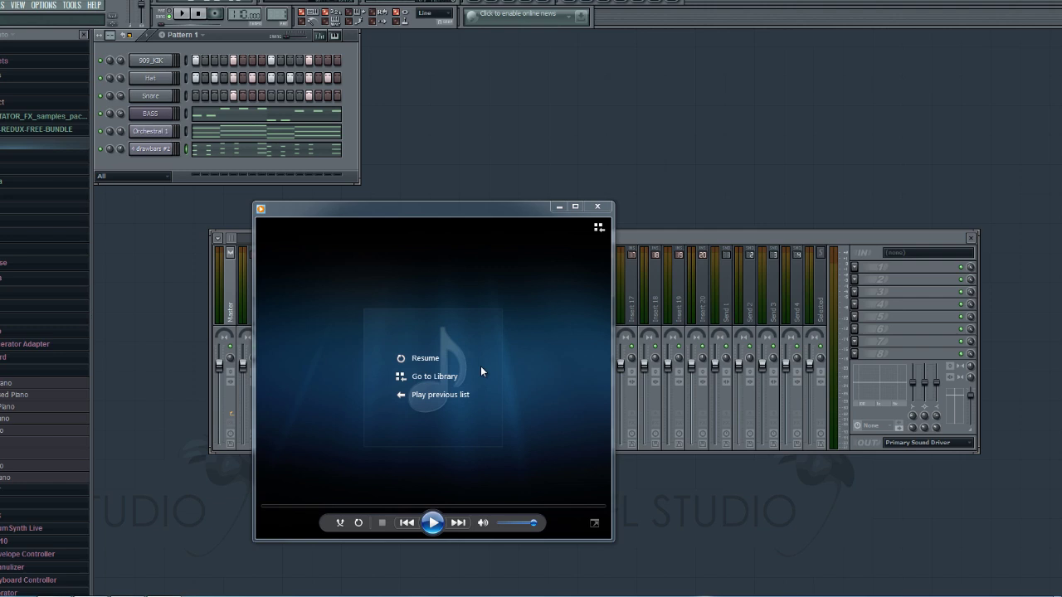
mouse_move(488, 407)
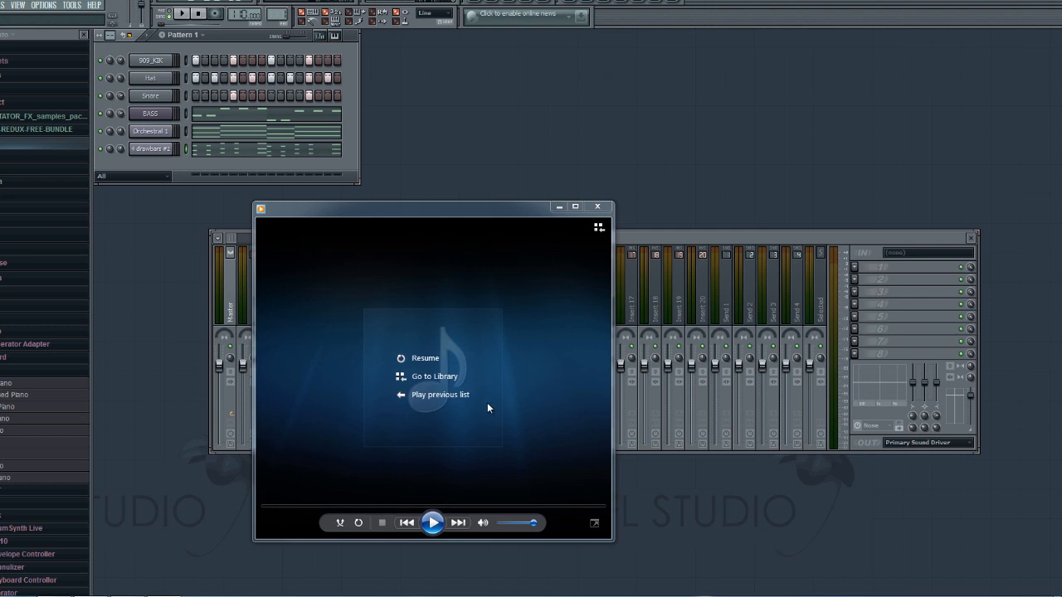
mouse_move(485, 419)
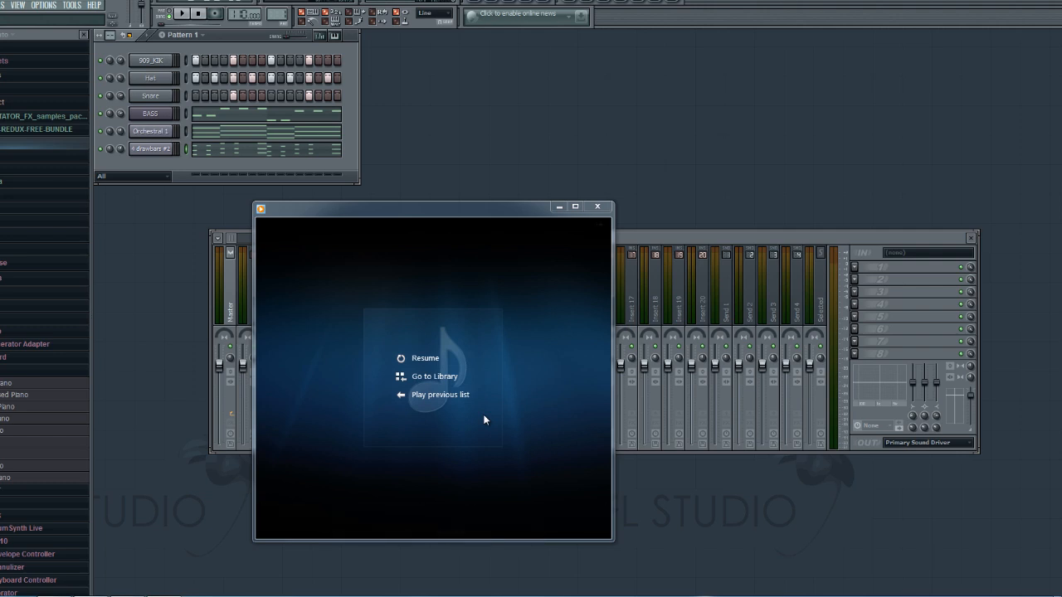
mouse_move(501, 457)
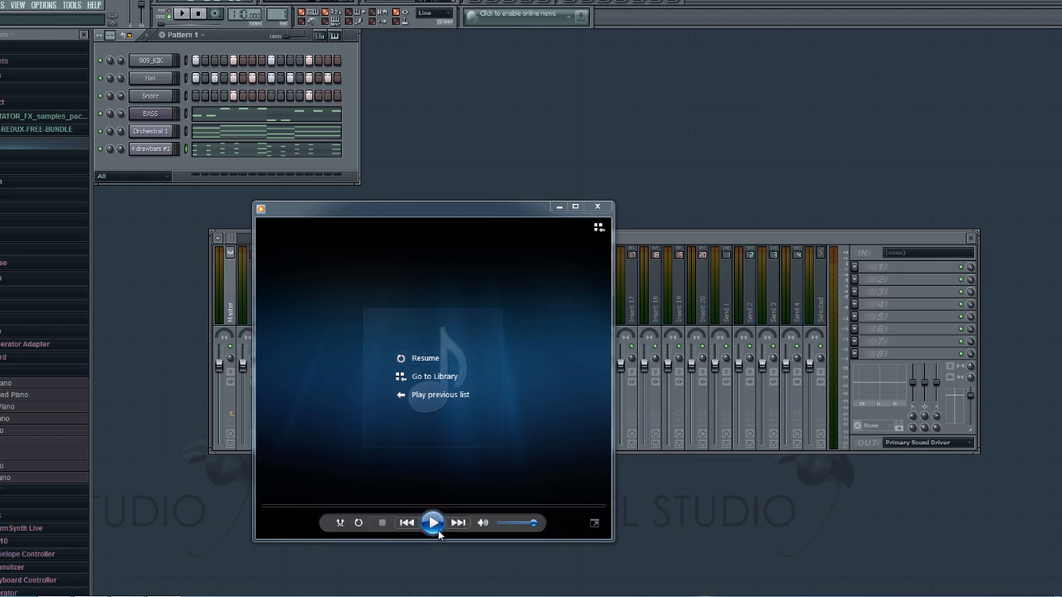
Step: Play the No Processing mix, then the With Processing mix, in Windows Media Player, then close it
click(432, 523)
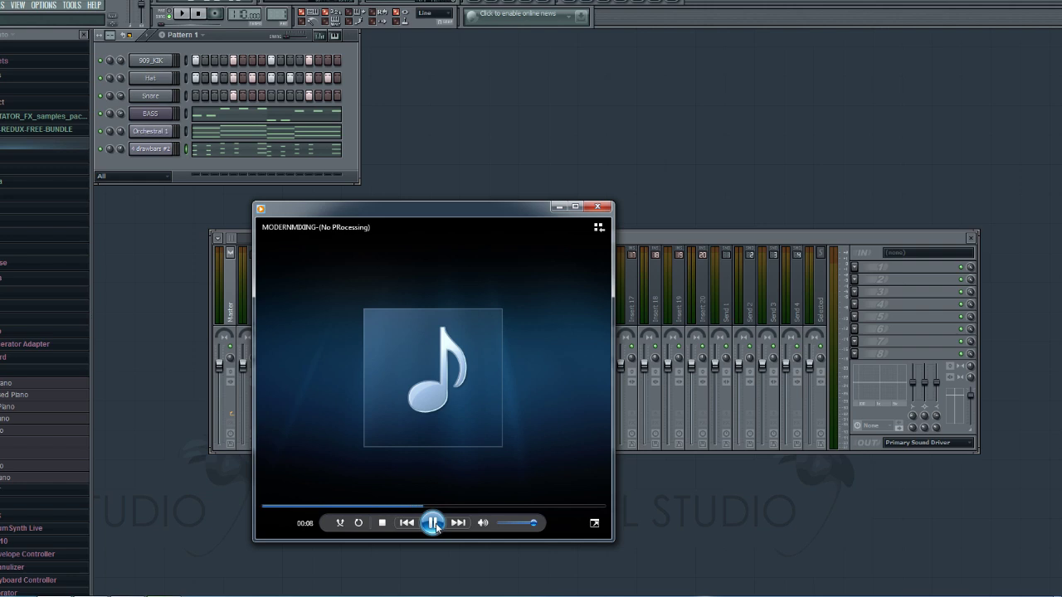
click(432, 523)
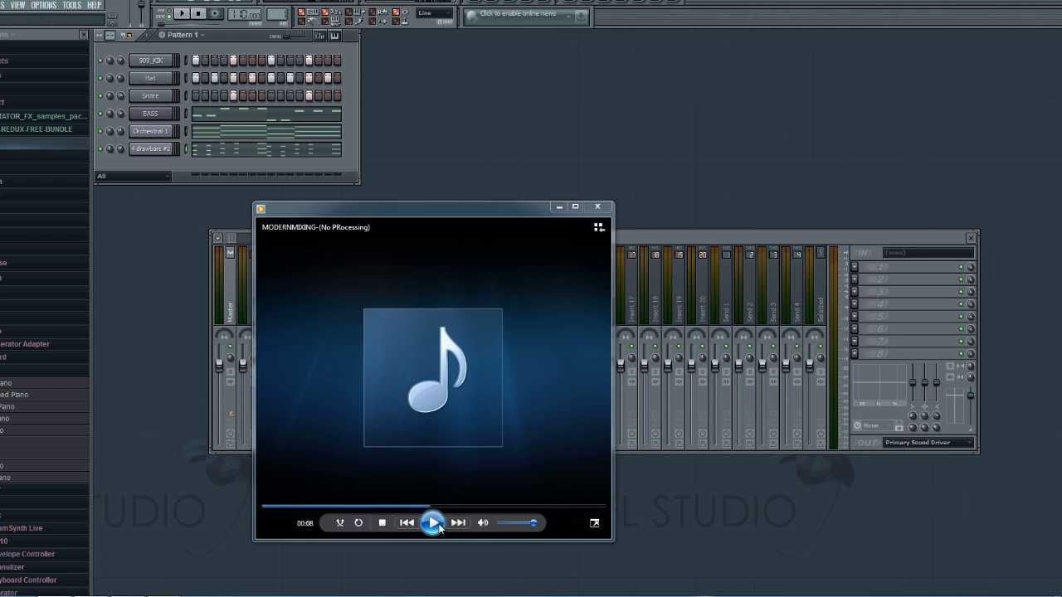
mouse_move(458, 523)
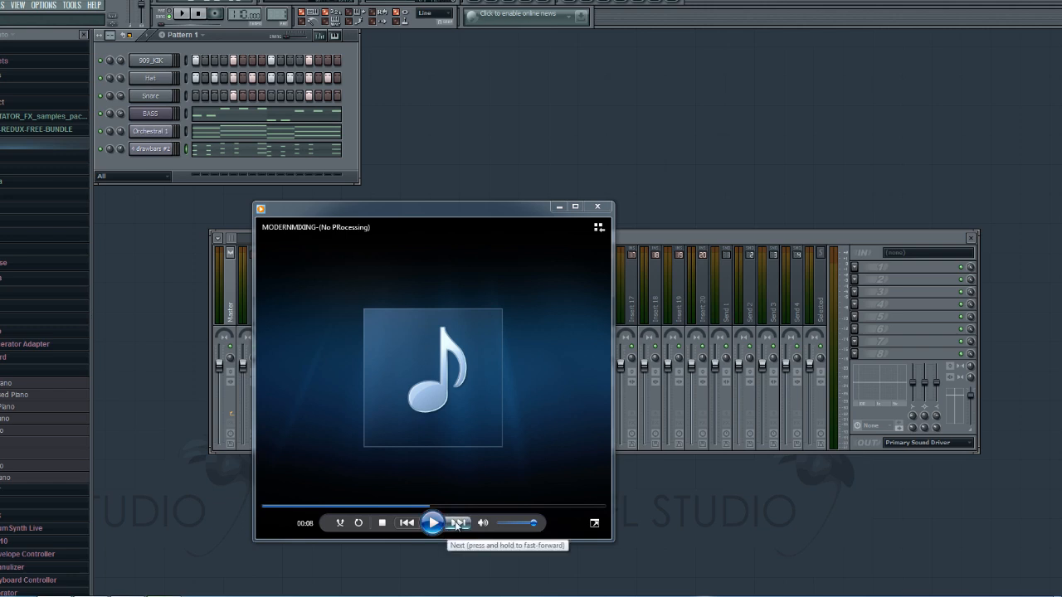
click(458, 523)
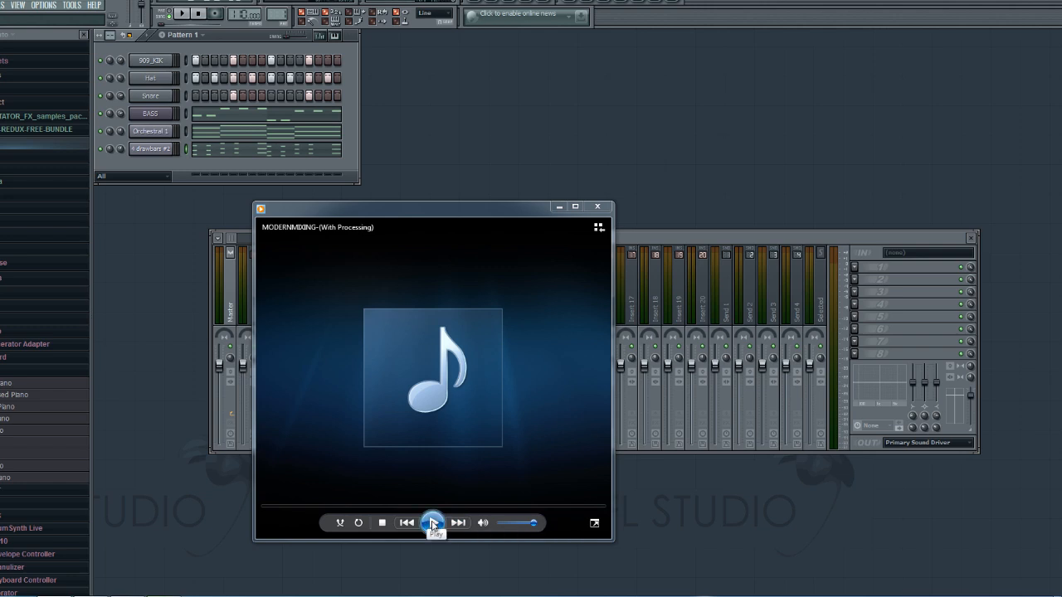
click(433, 522)
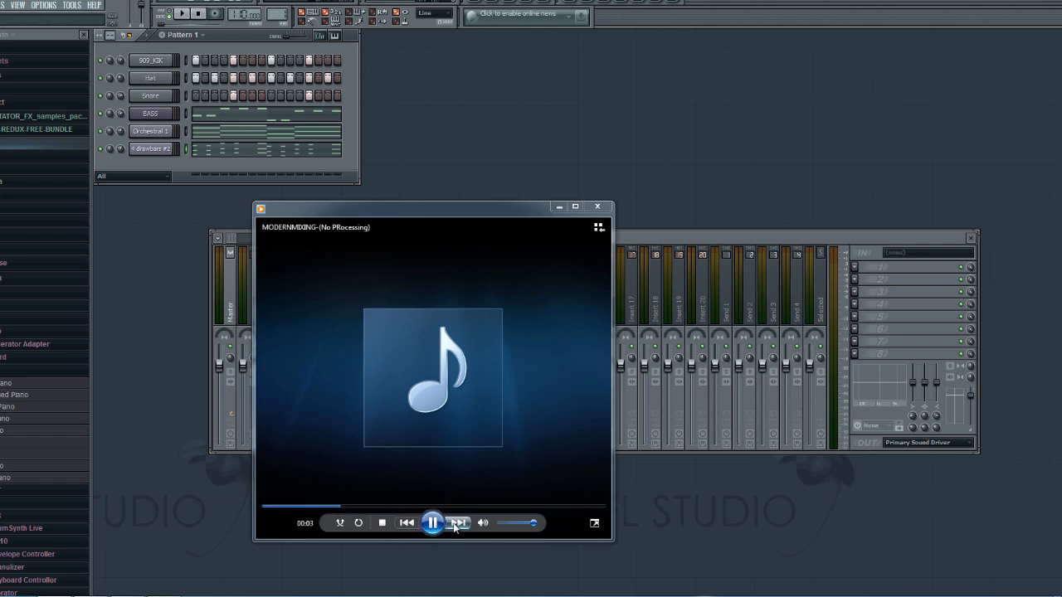
click(458, 523)
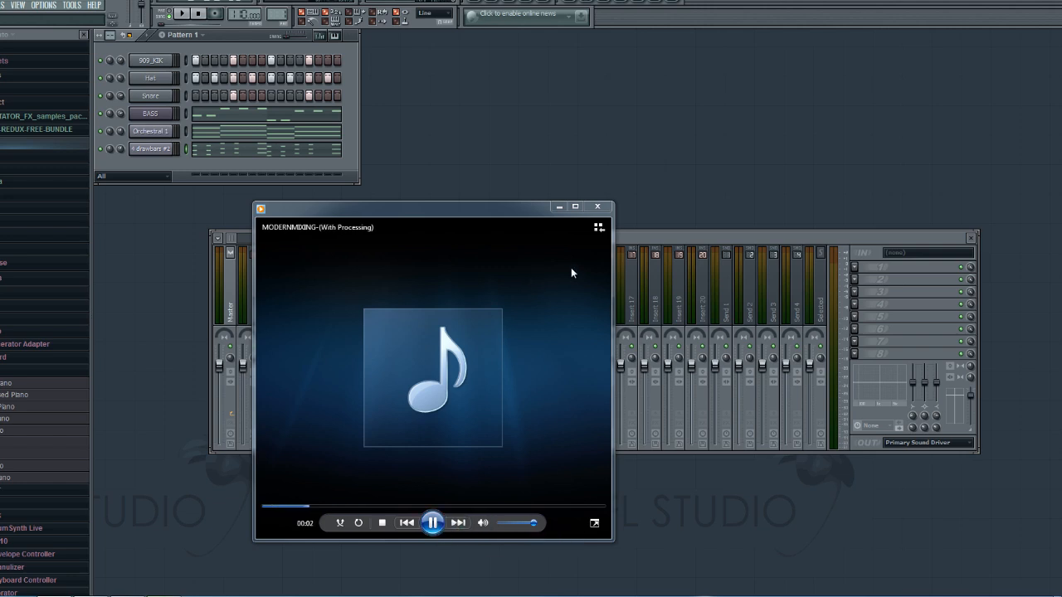
mouse_move(599, 207)
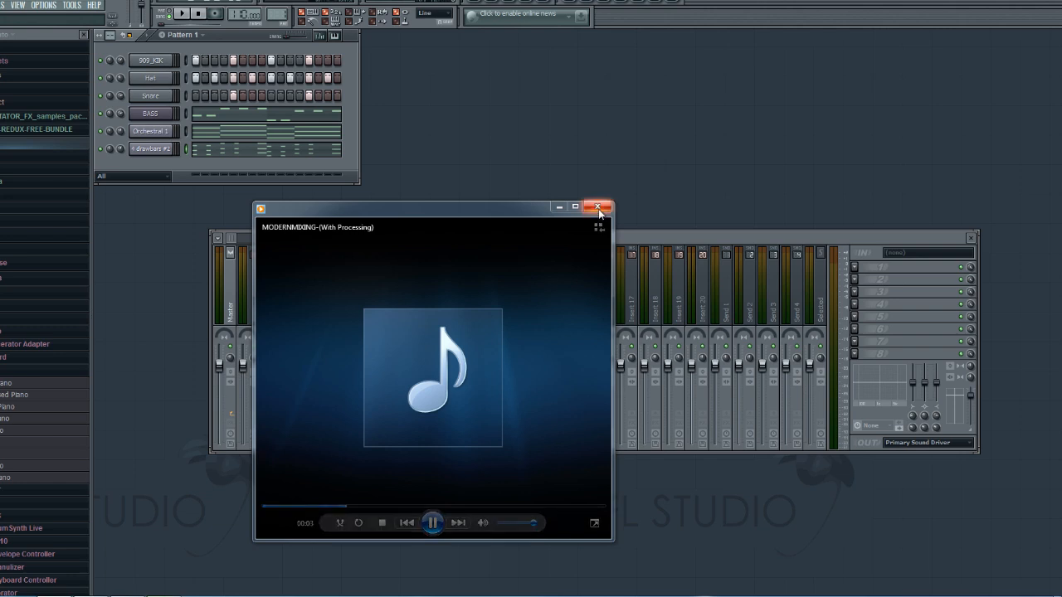
click(597, 206)
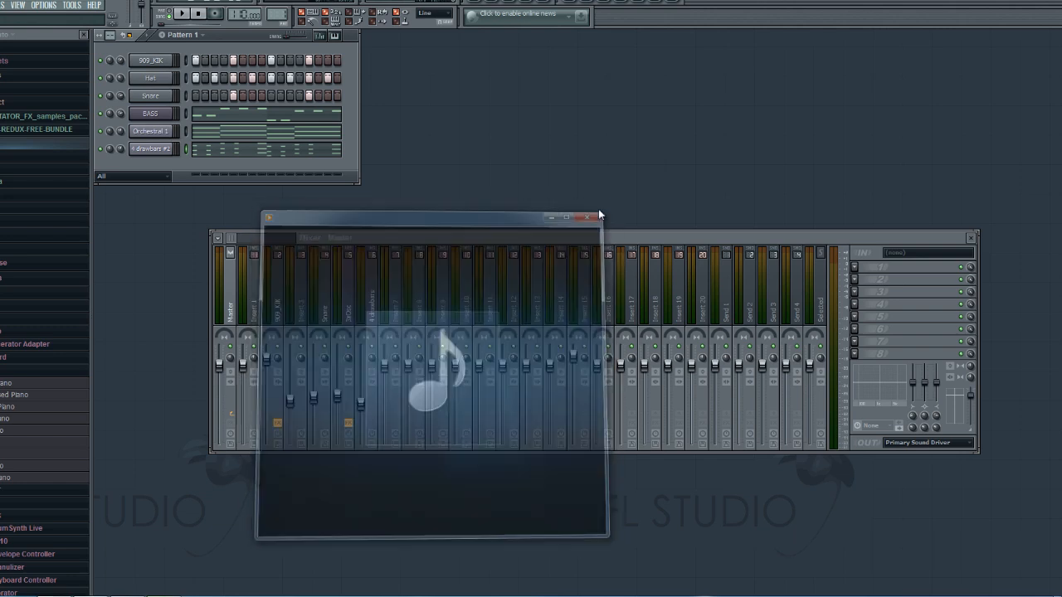
click(587, 217)
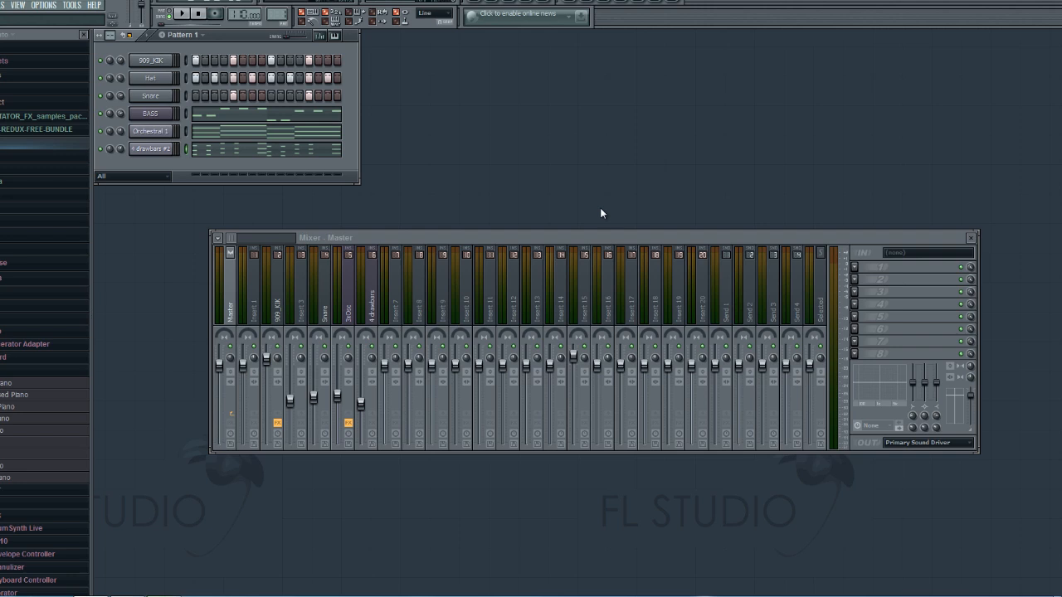
mouse_move(358, 262)
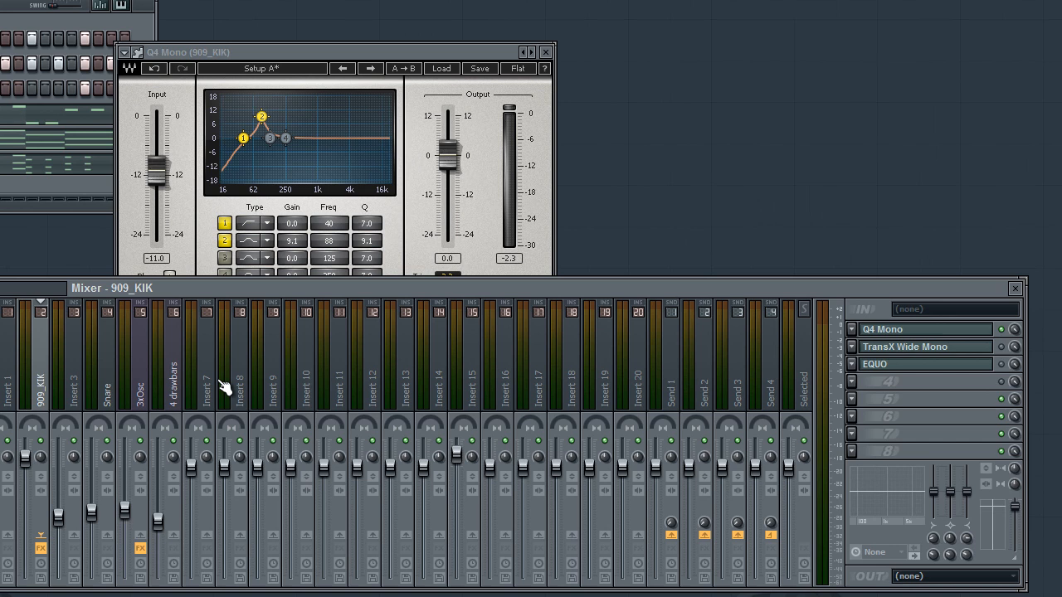
mouse_move(141, 369)
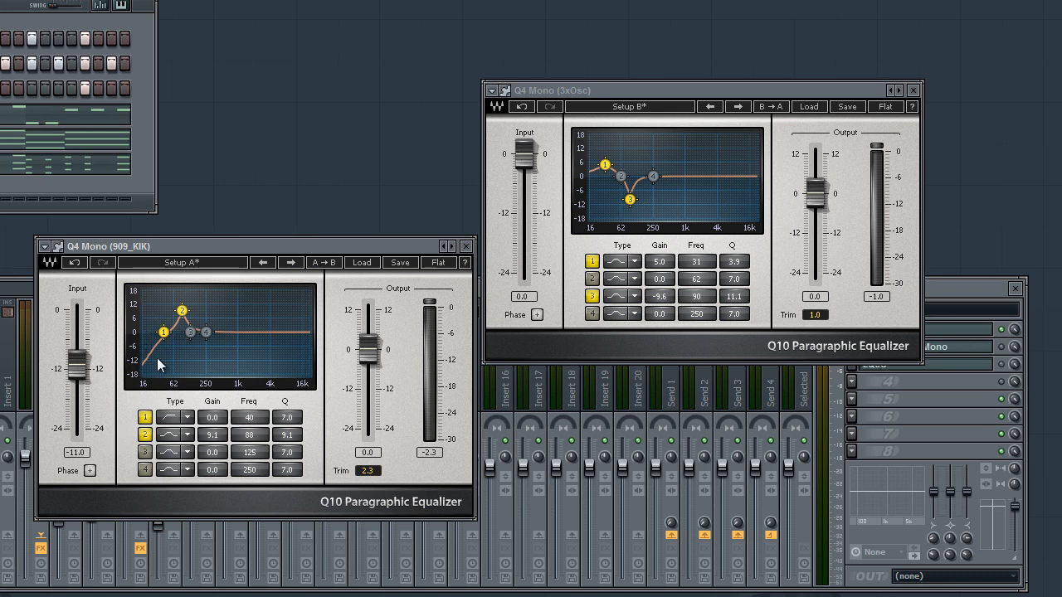
mouse_move(468, 249)
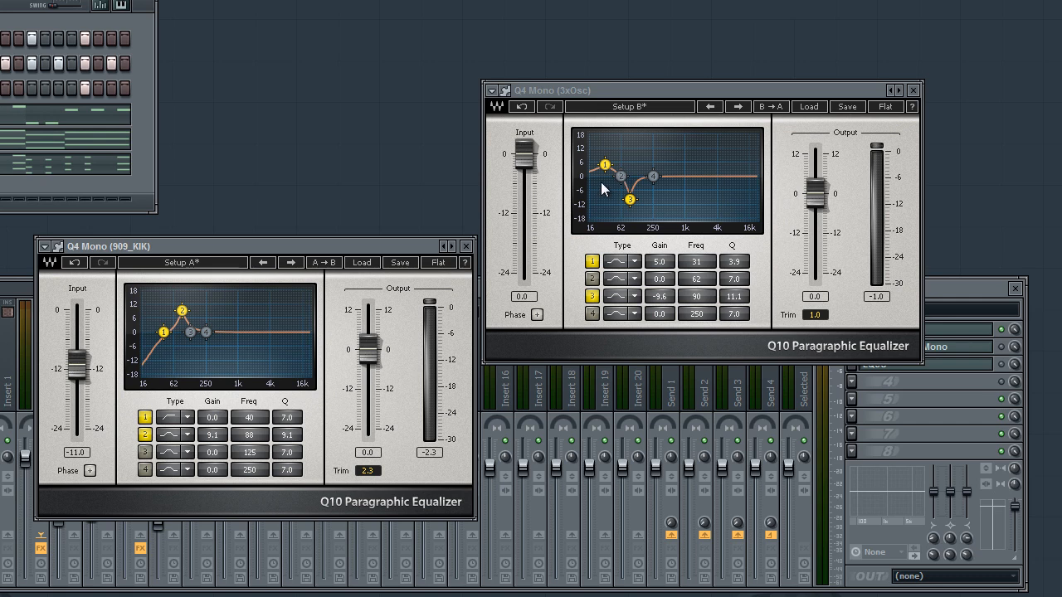
mouse_move(606, 194)
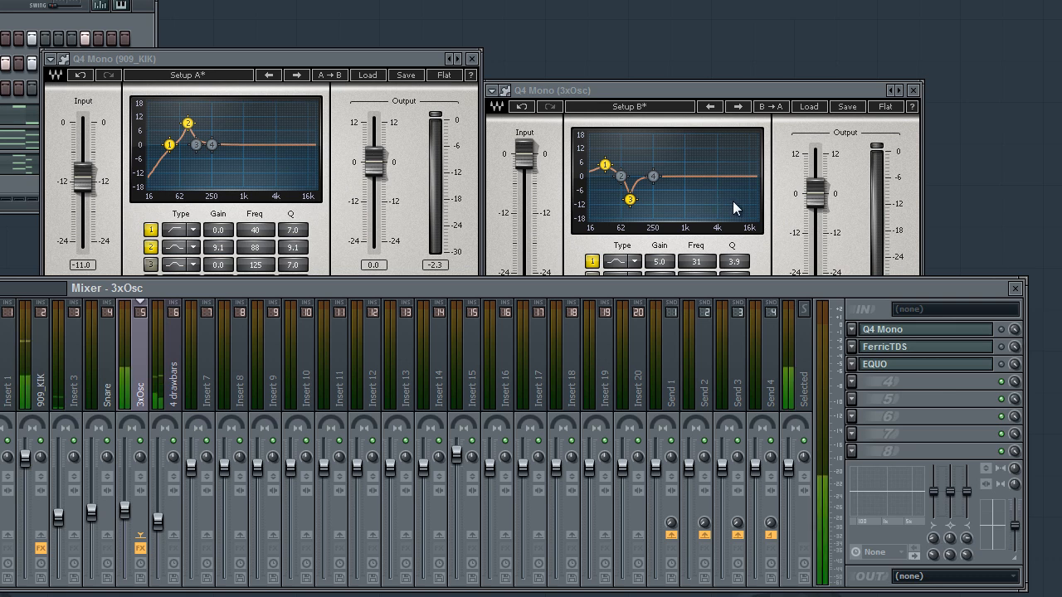
mouse_move(646, 167)
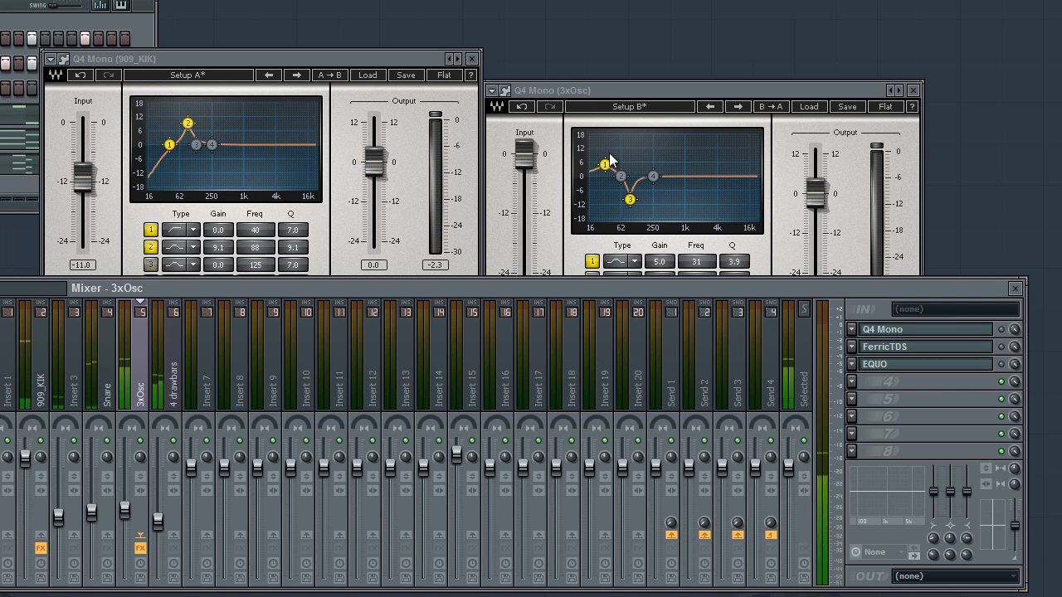
mouse_move(527, 166)
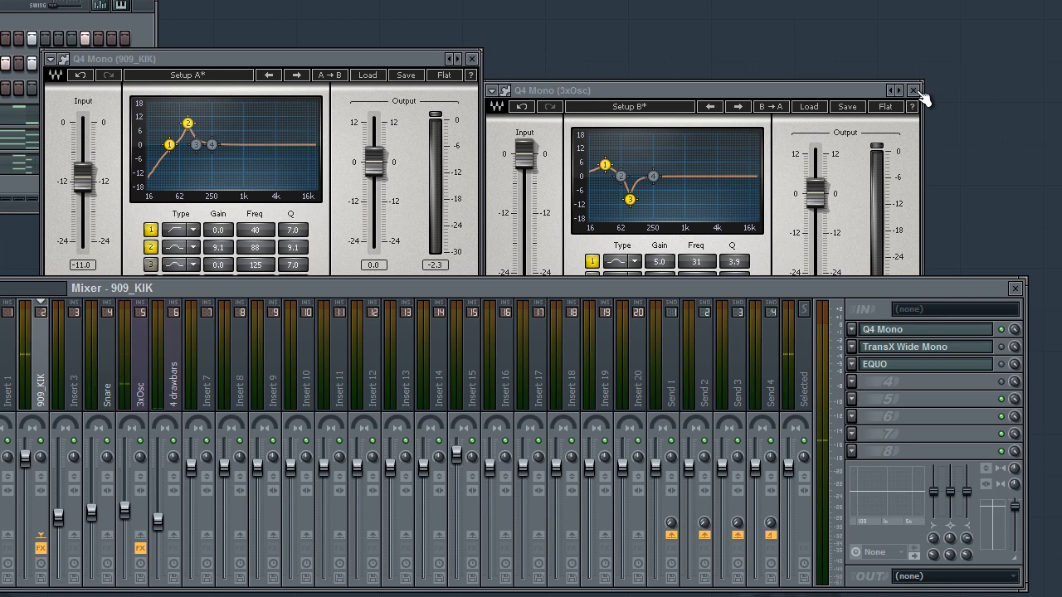
Step: Close the 3xOsc bass channel's Q4 Mono EQ window
click(915, 89)
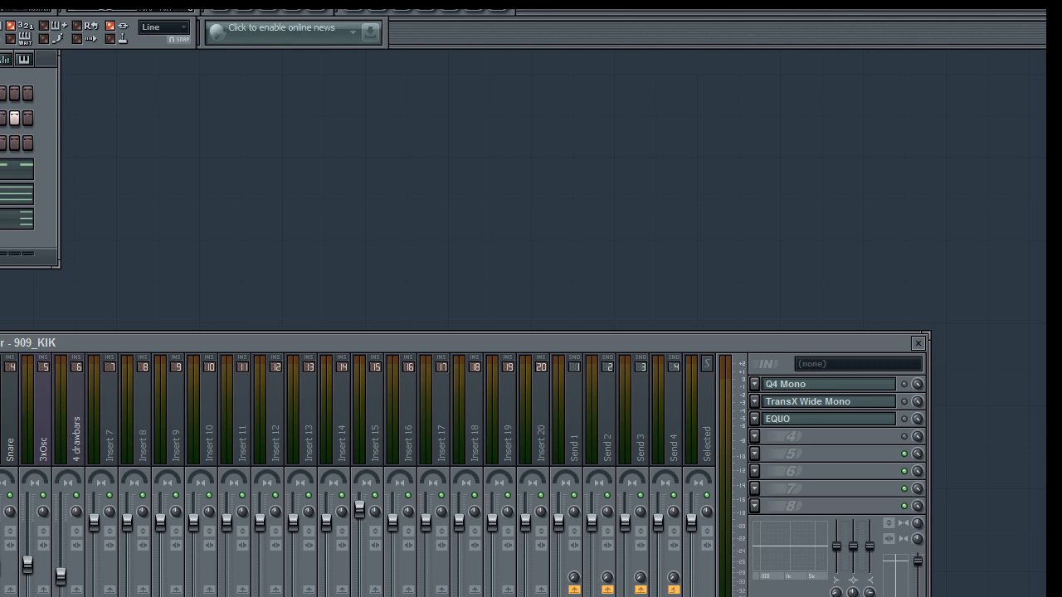
mouse_move(489, 380)
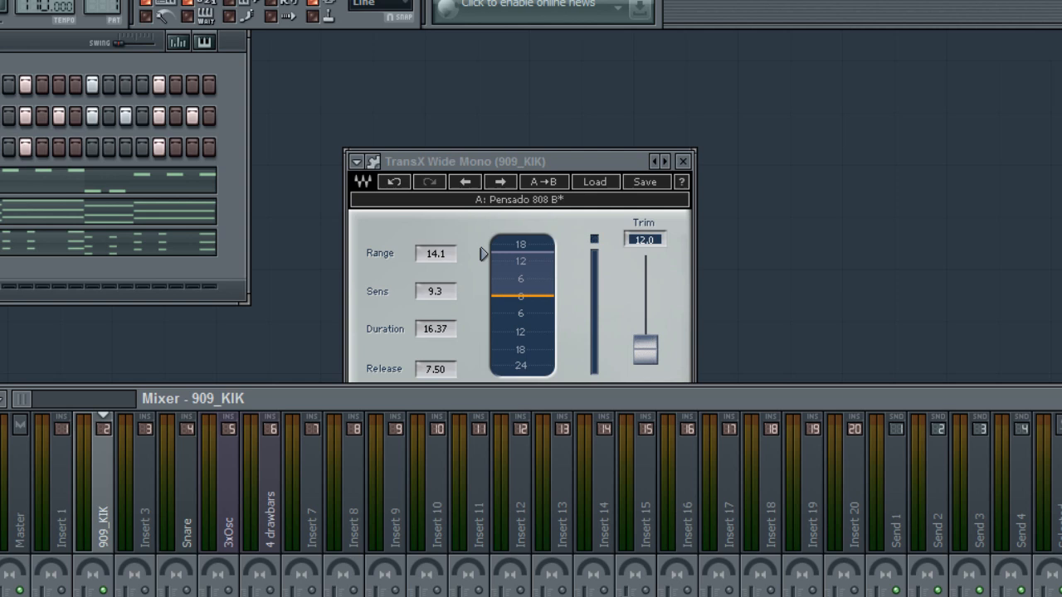
mouse_move(762, 249)
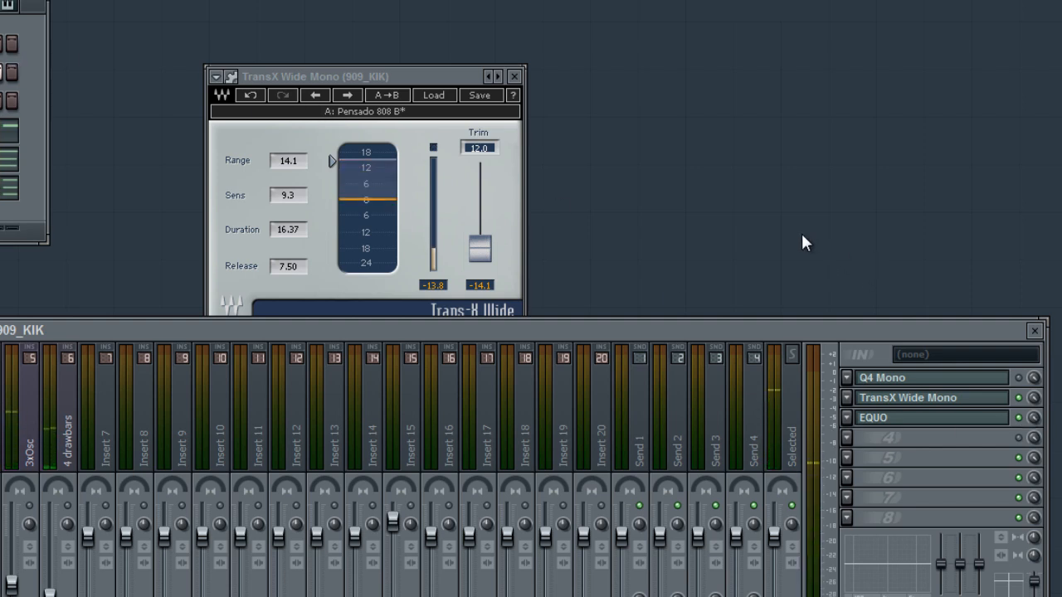
mouse_move(255, 143)
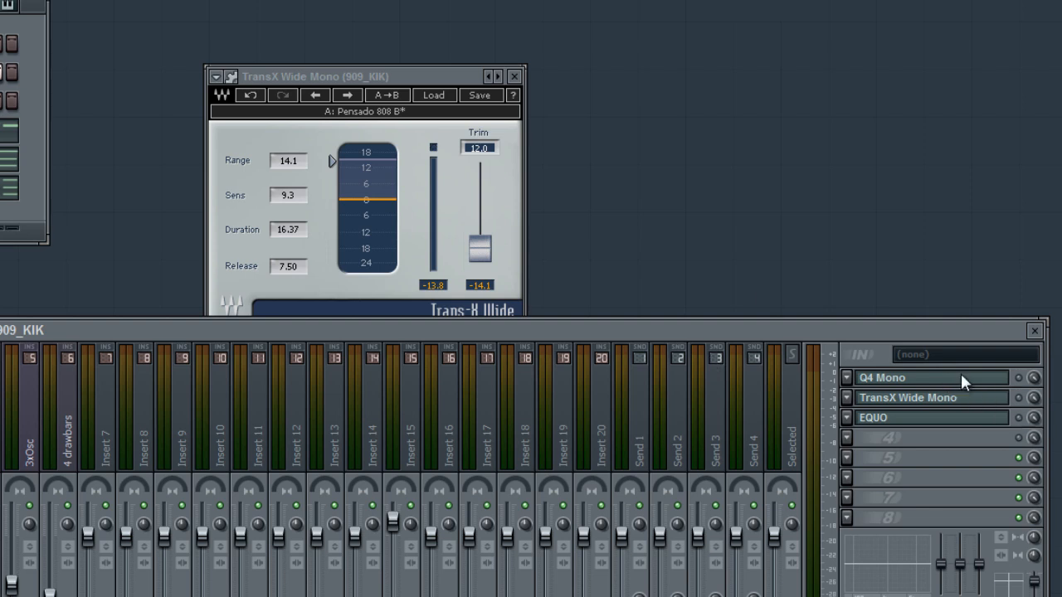
mouse_move(523, 265)
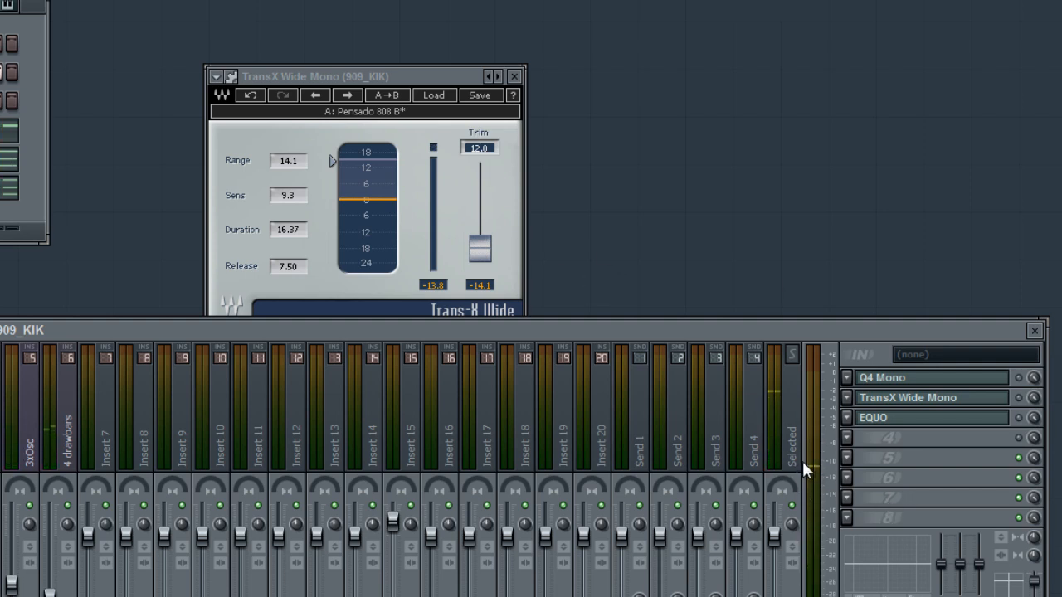
mouse_move(816, 471)
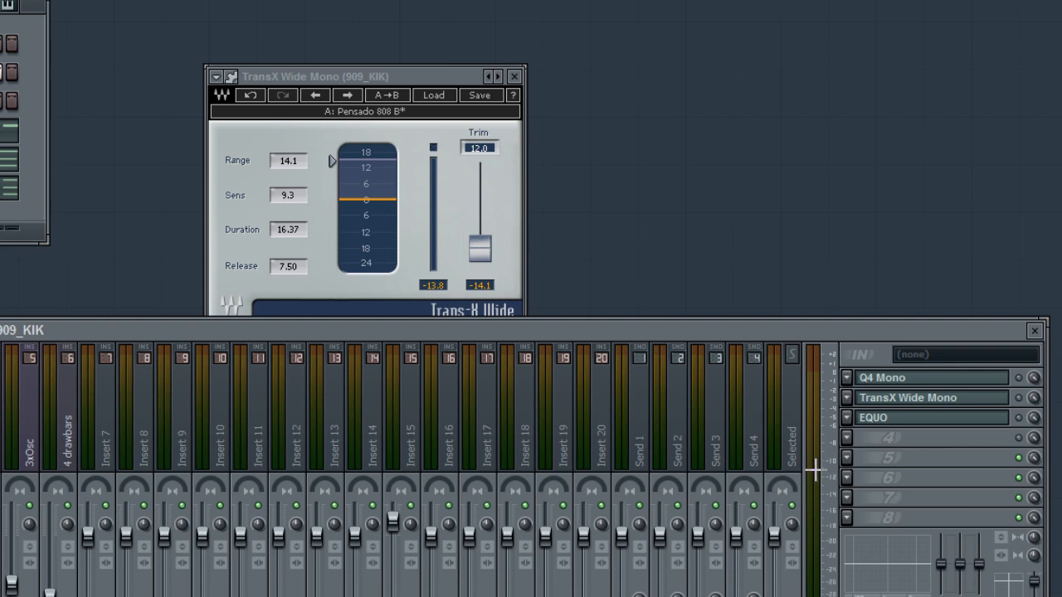
mouse_move(809, 481)
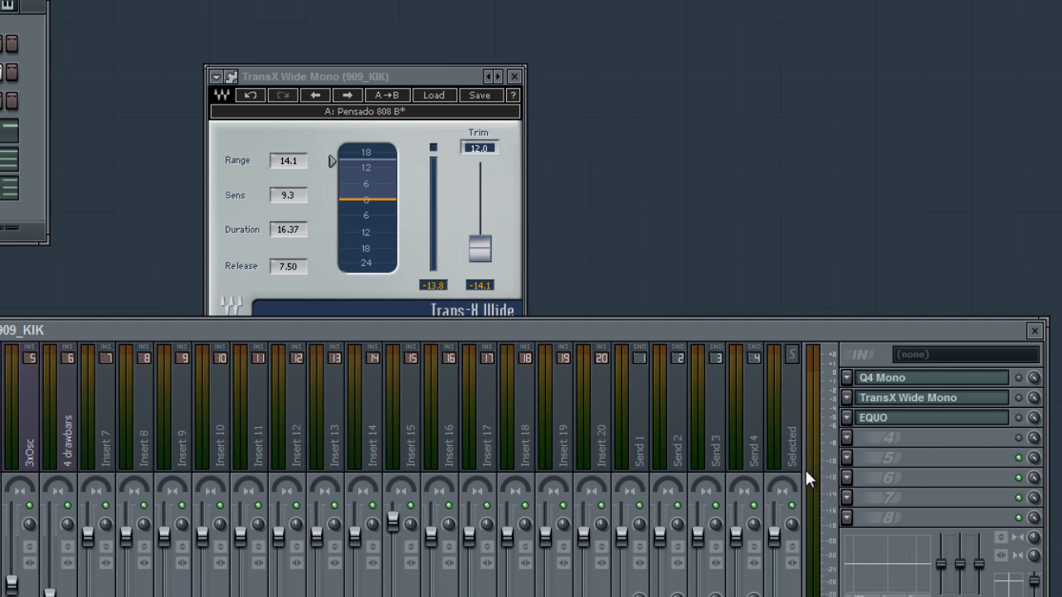
mouse_move(859, 448)
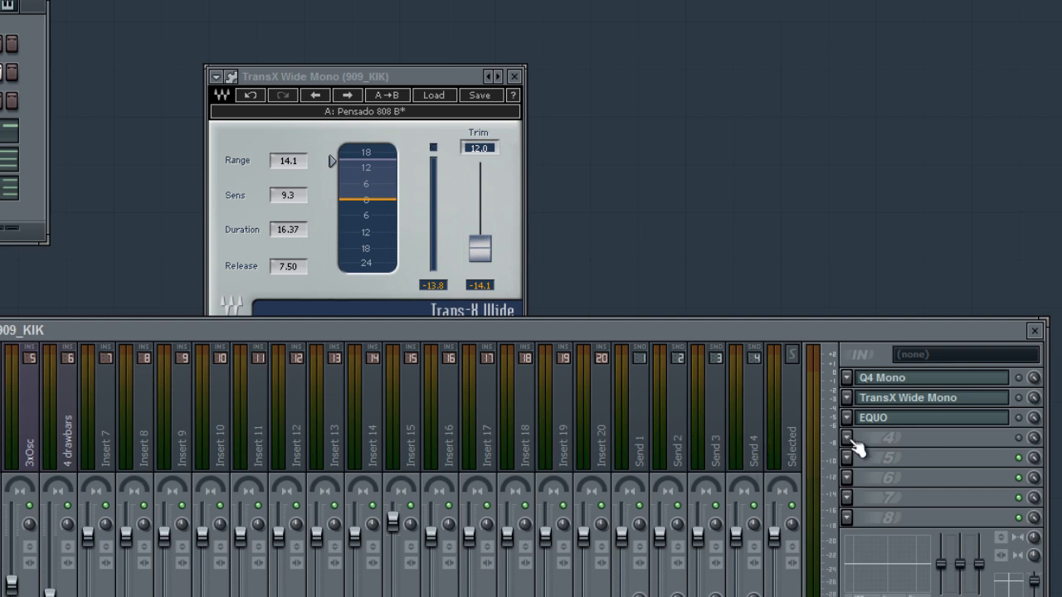
mouse_move(851, 444)
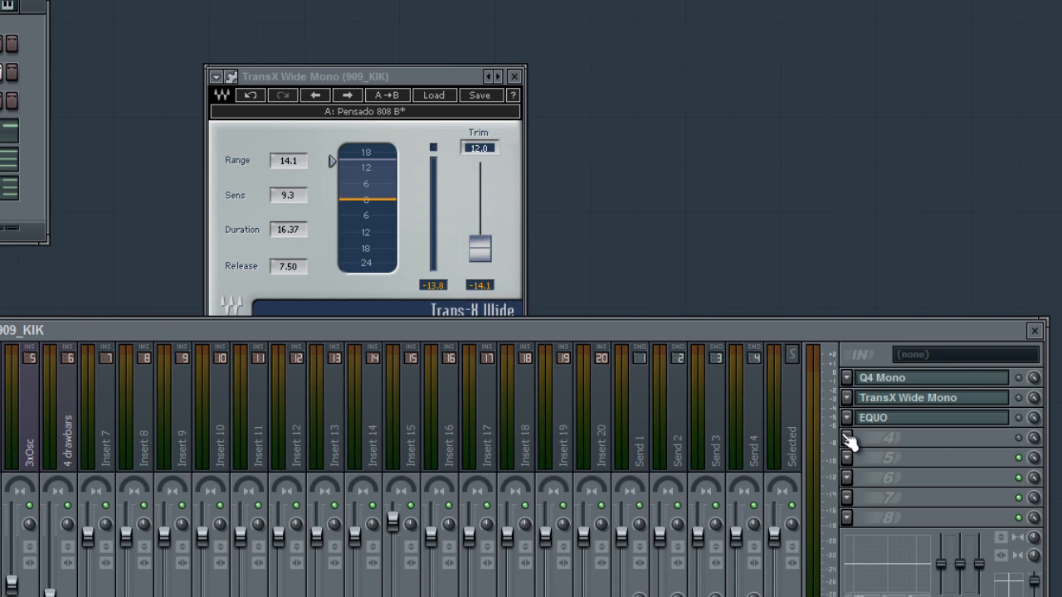
mouse_move(826, 377)
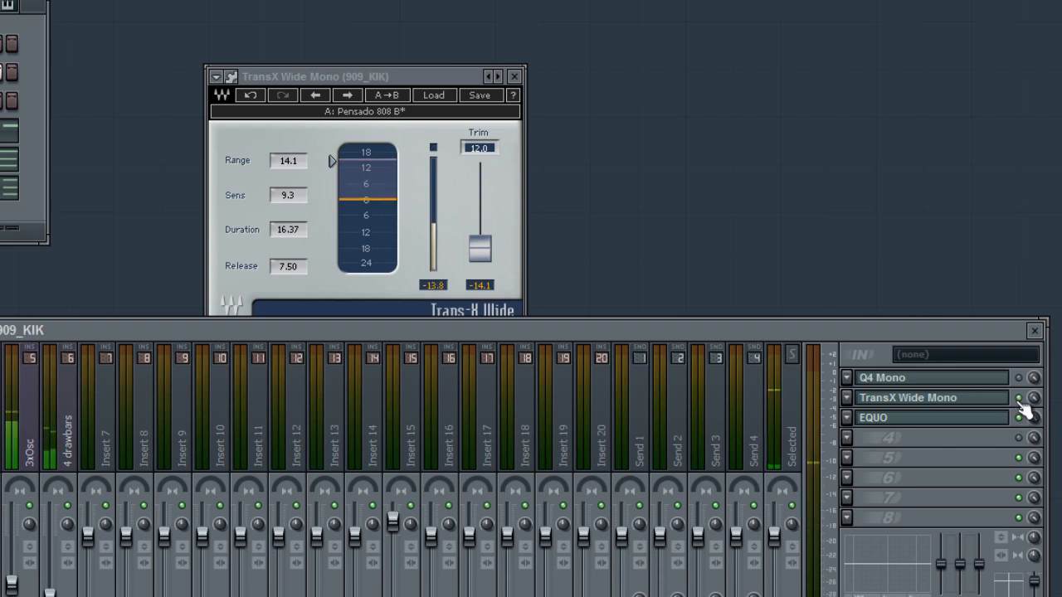
mouse_move(568, 87)
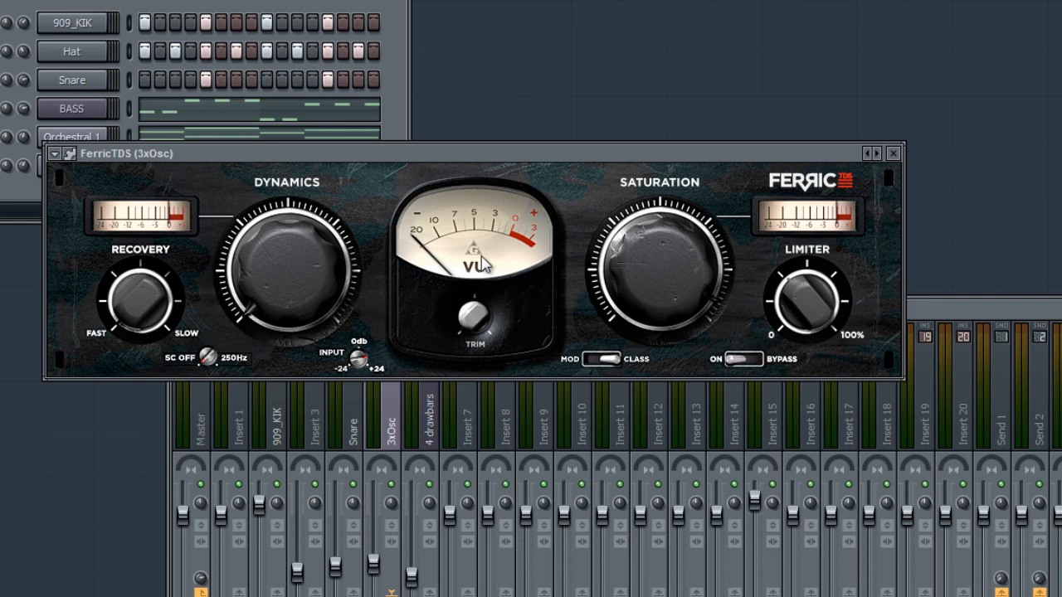
mouse_move(361, 361)
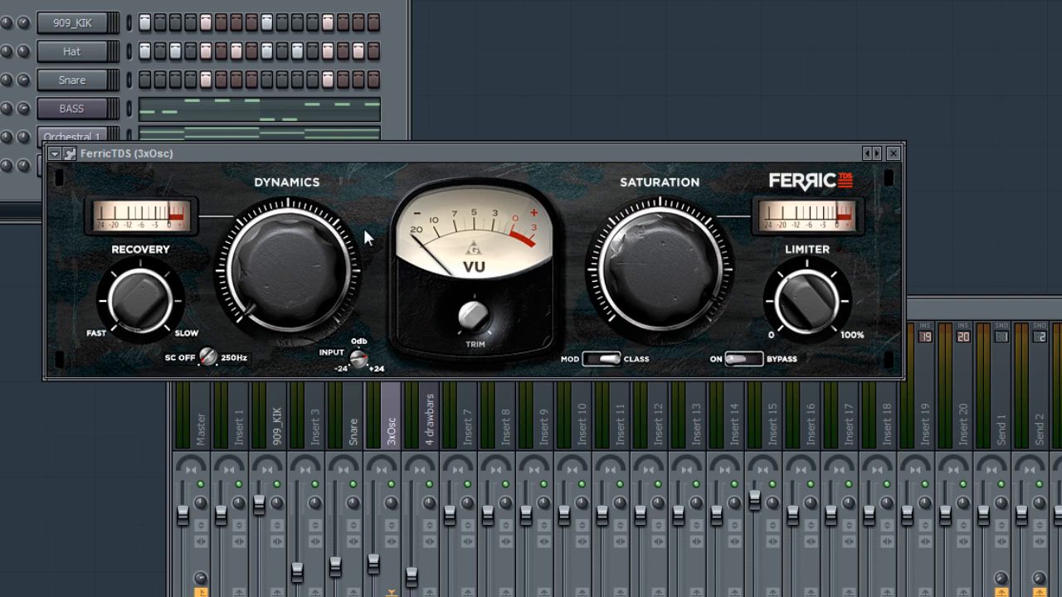
mouse_move(396, 387)
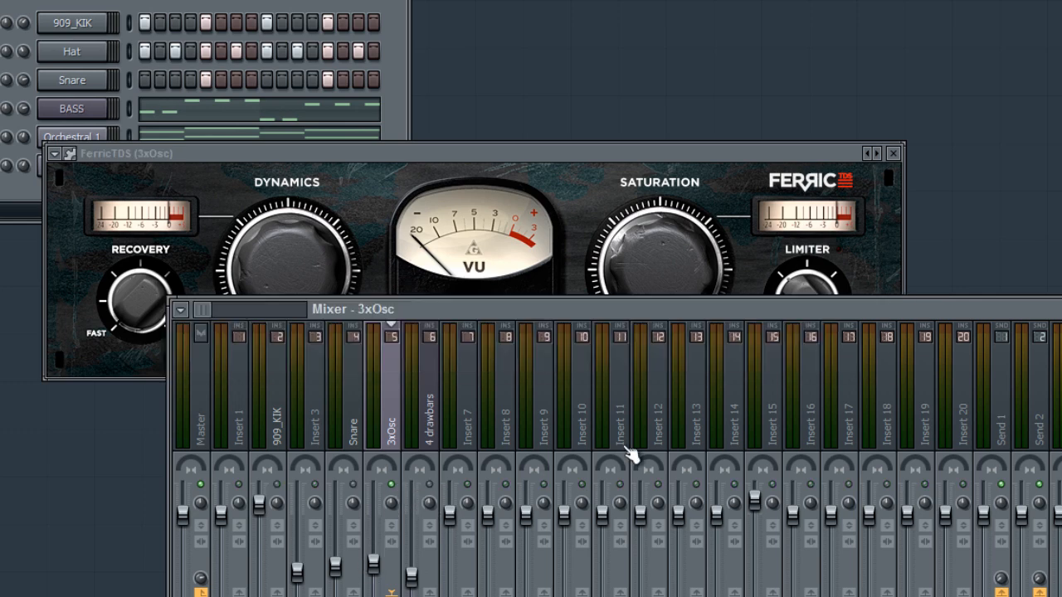
mouse_move(635, 457)
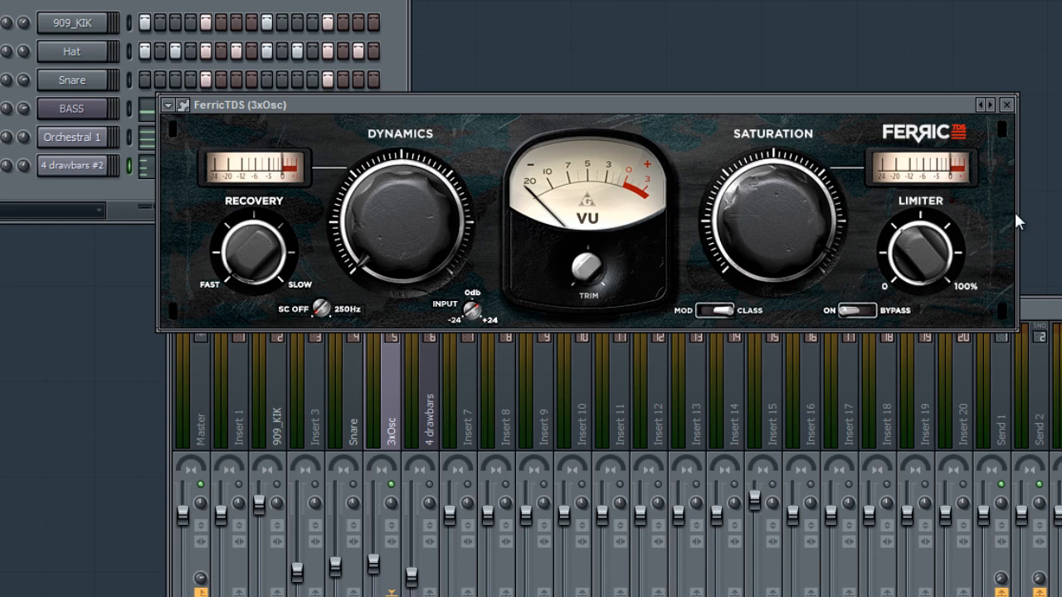
mouse_move(485, 322)
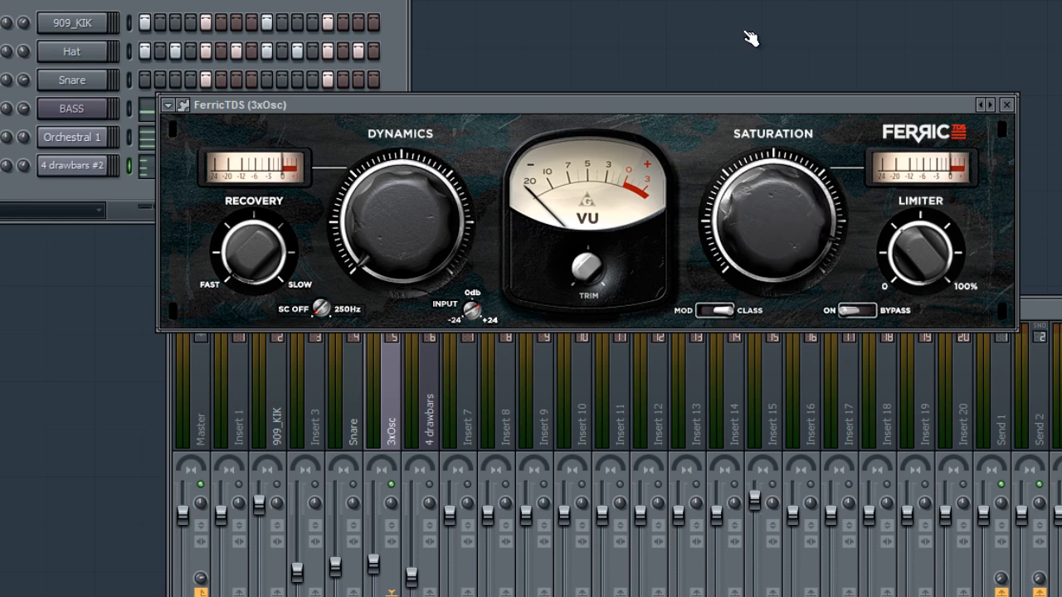
mouse_move(774, 182)
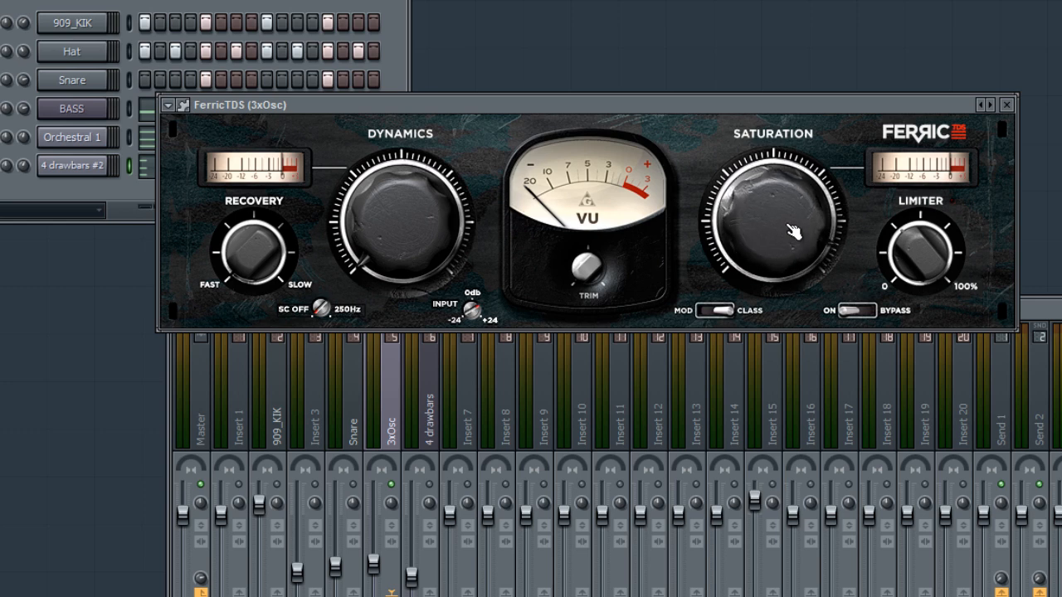
mouse_move(894, 231)
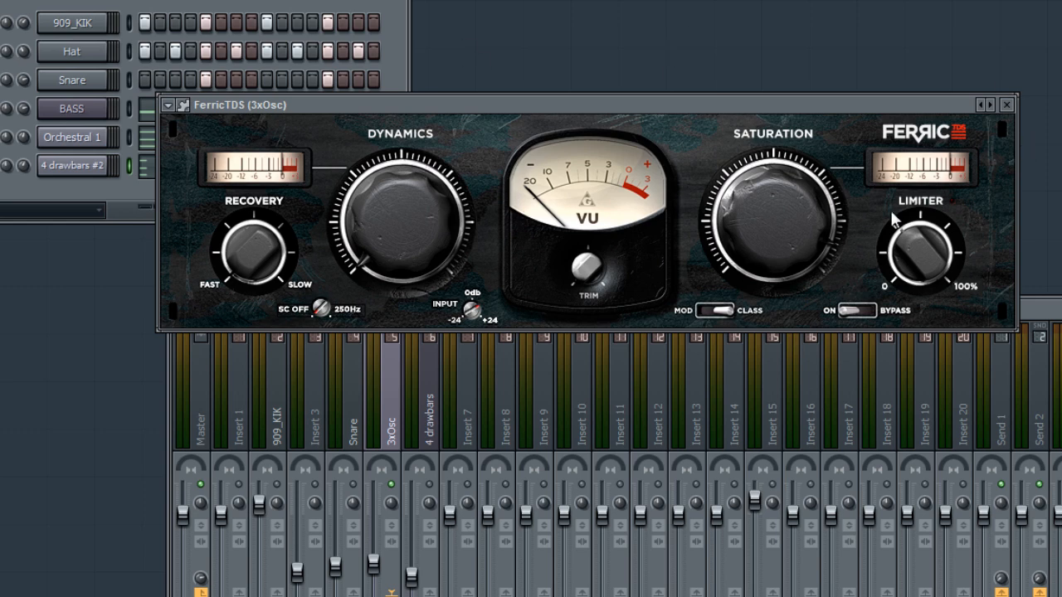
mouse_move(795, 319)
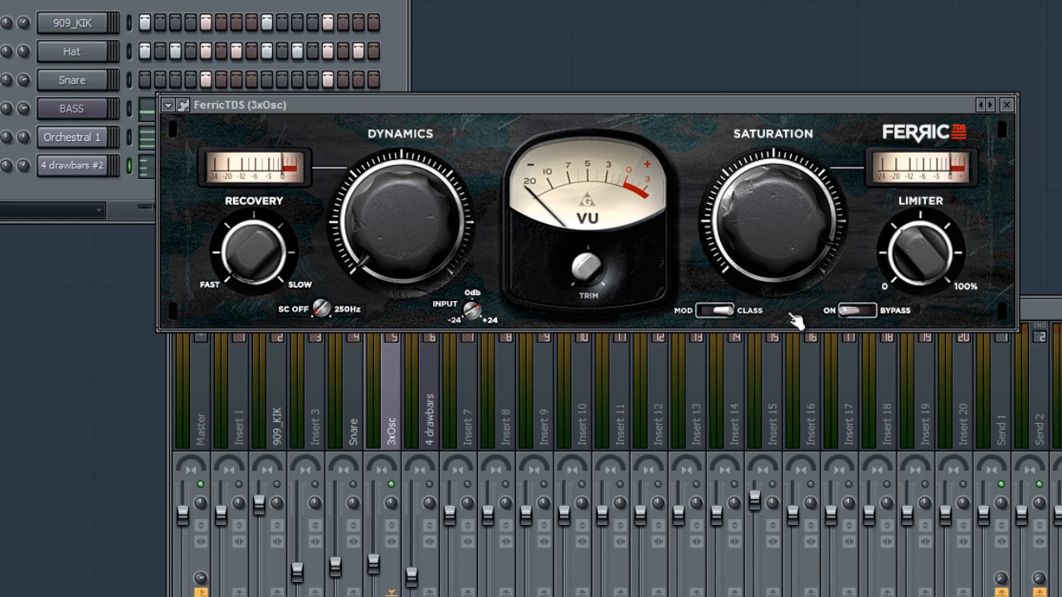
mouse_move(741, 239)
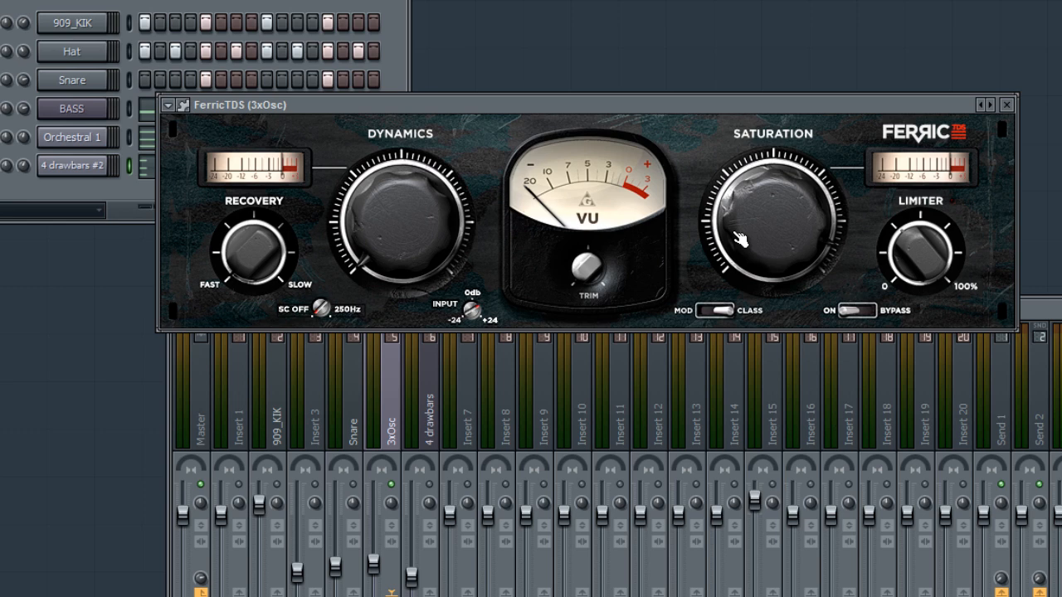
mouse_move(765, 217)
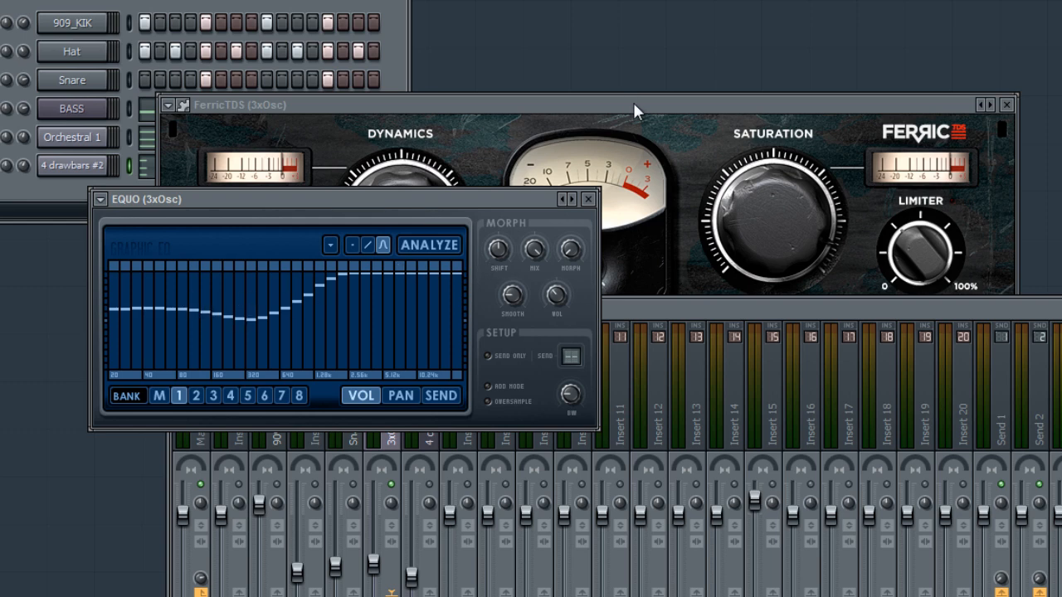
Step: Drag the mixer window to bring it in front of the plugin windows
drag(631, 104, 618, 58)
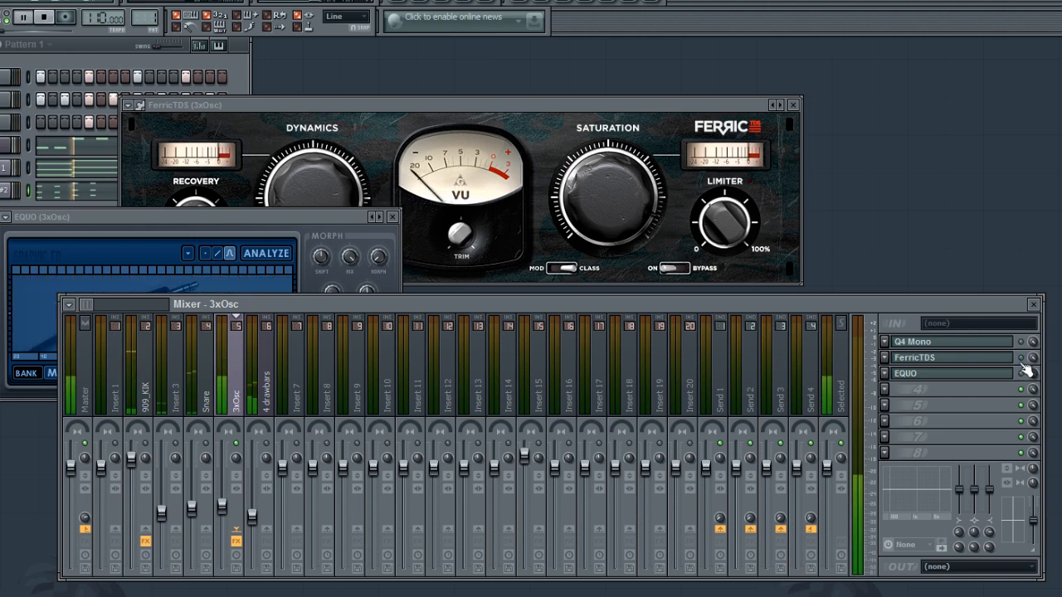
mouse_move(448, 332)
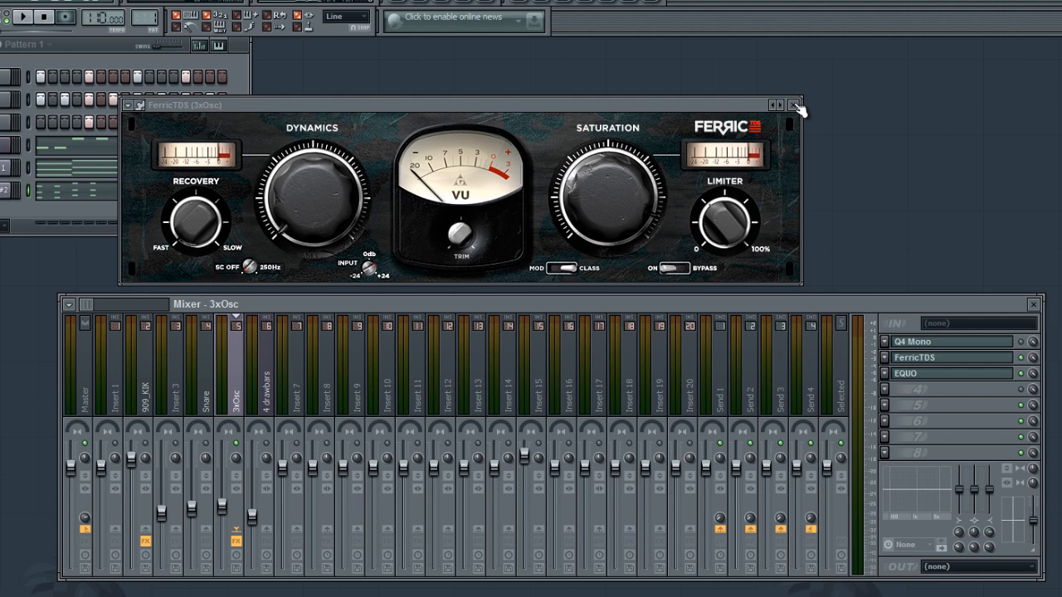
Step: Close FerricTDS and toggle the EQUO slots on the 3xOsc and kick channels to compare
click(794, 105)
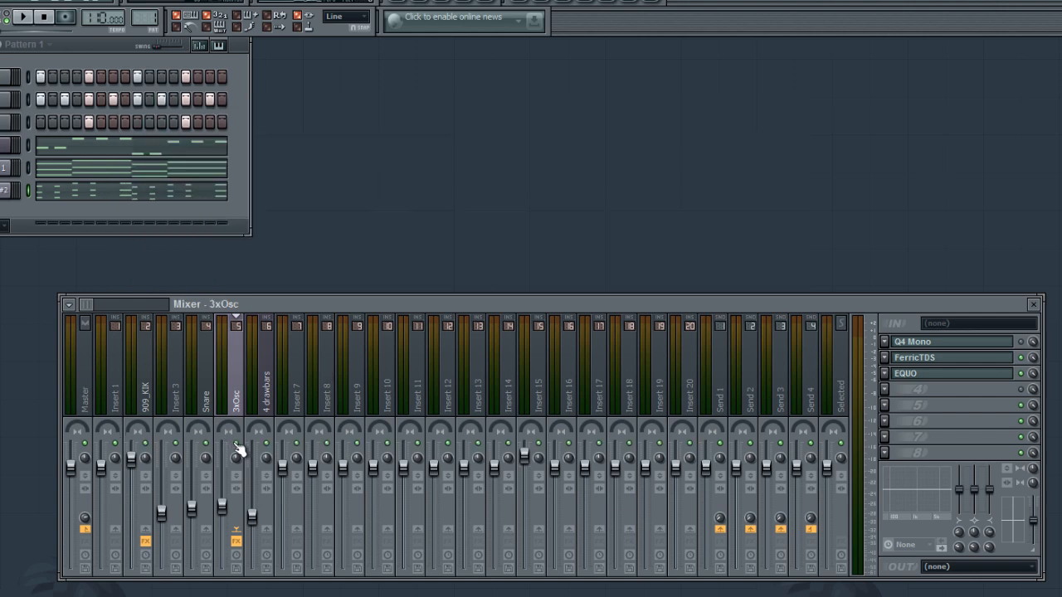
mouse_move(154, 448)
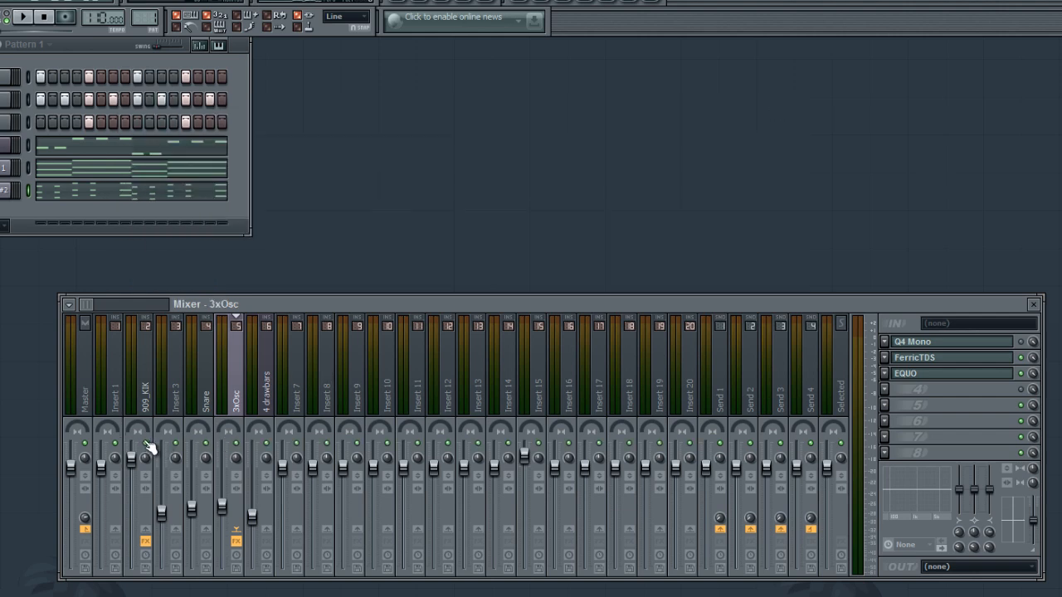
mouse_move(187, 370)
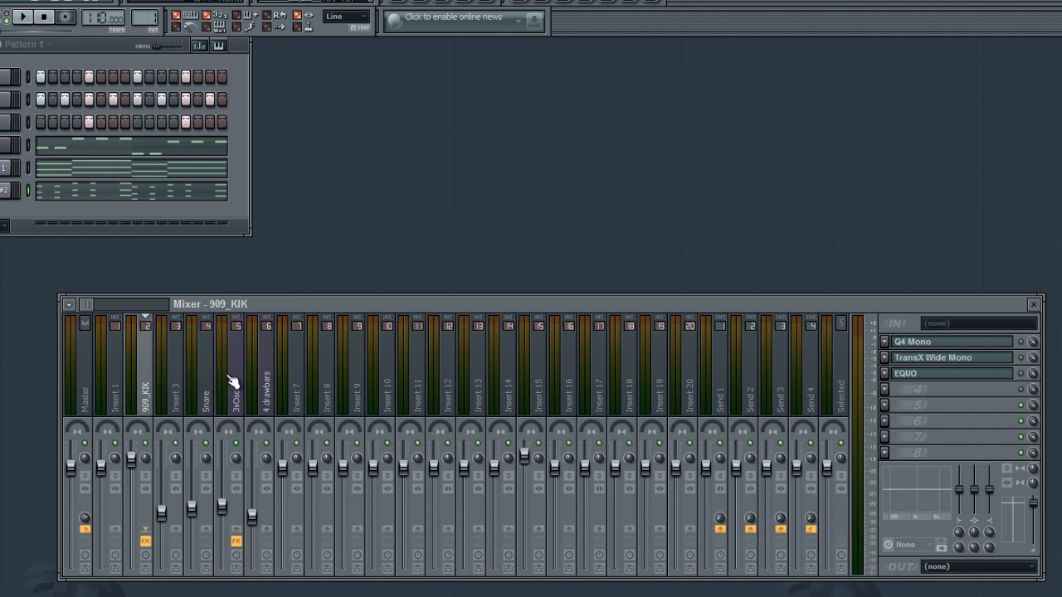
click(235, 390)
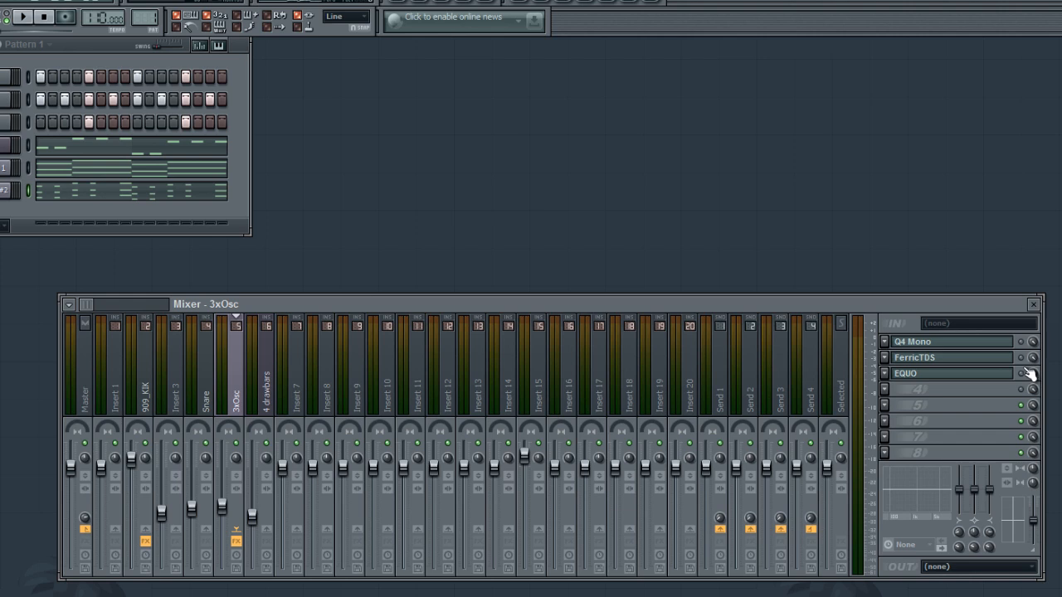
click(43, 16)
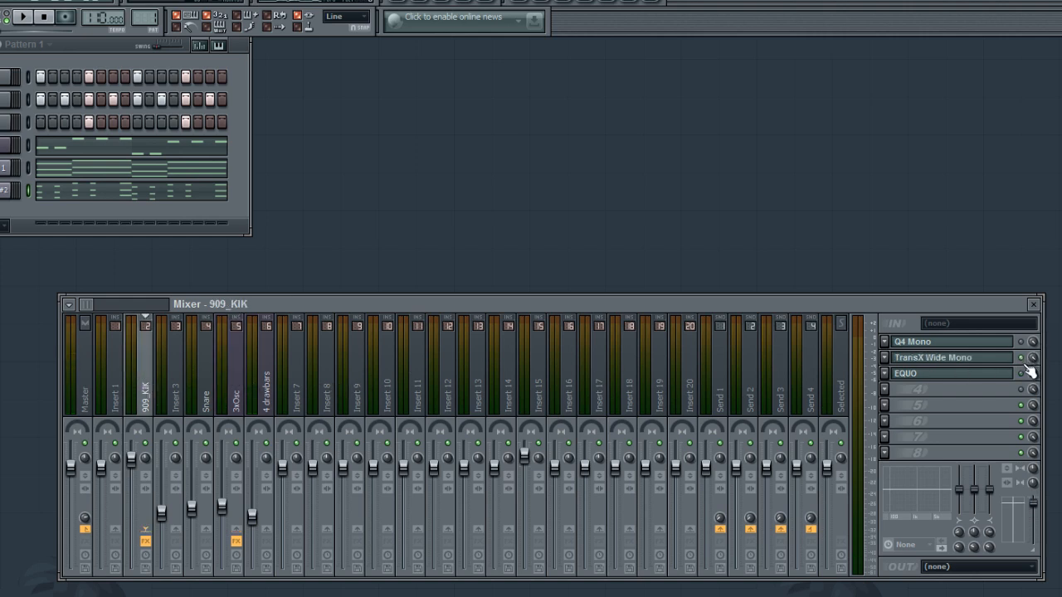
click(23, 17)
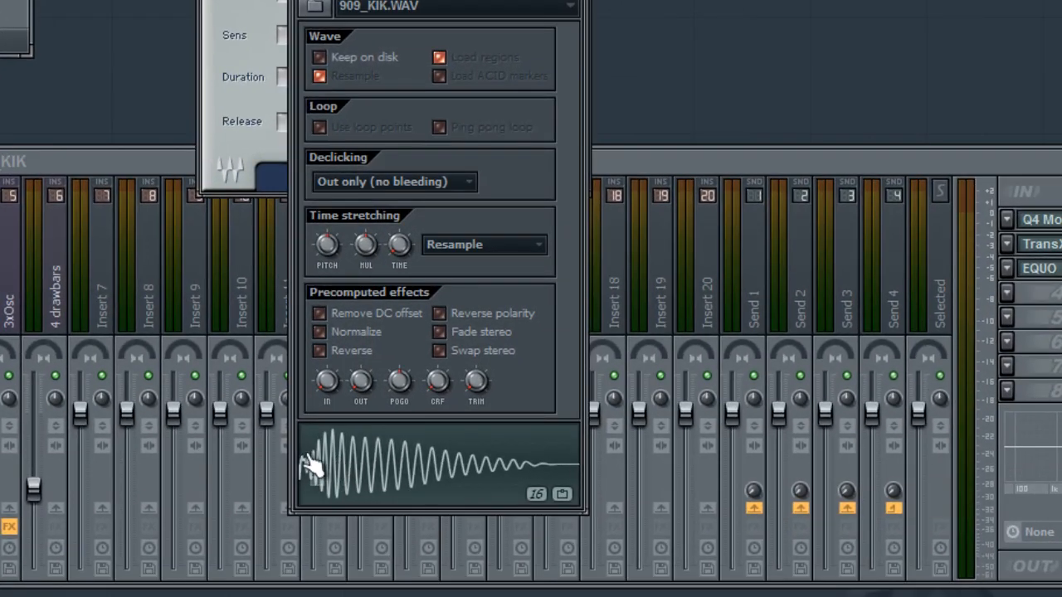
mouse_move(298, 479)
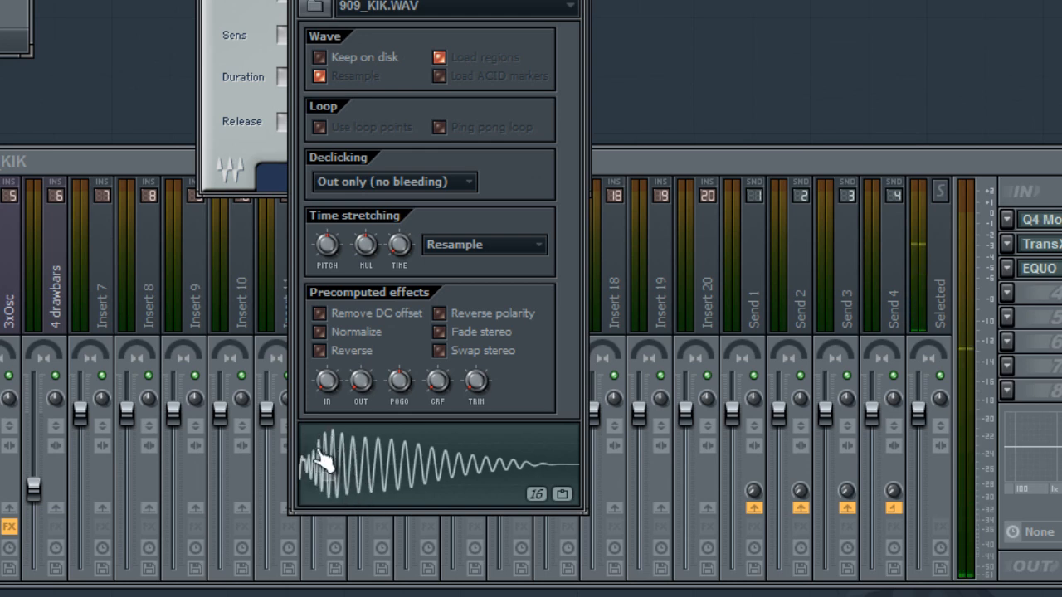
mouse_move(322, 463)
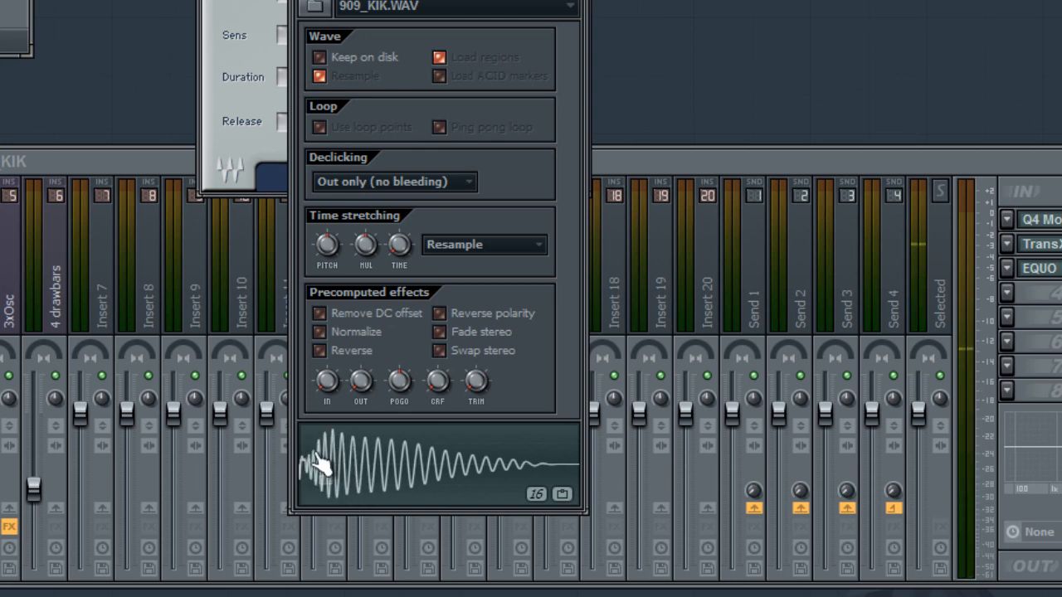
mouse_move(311, 461)
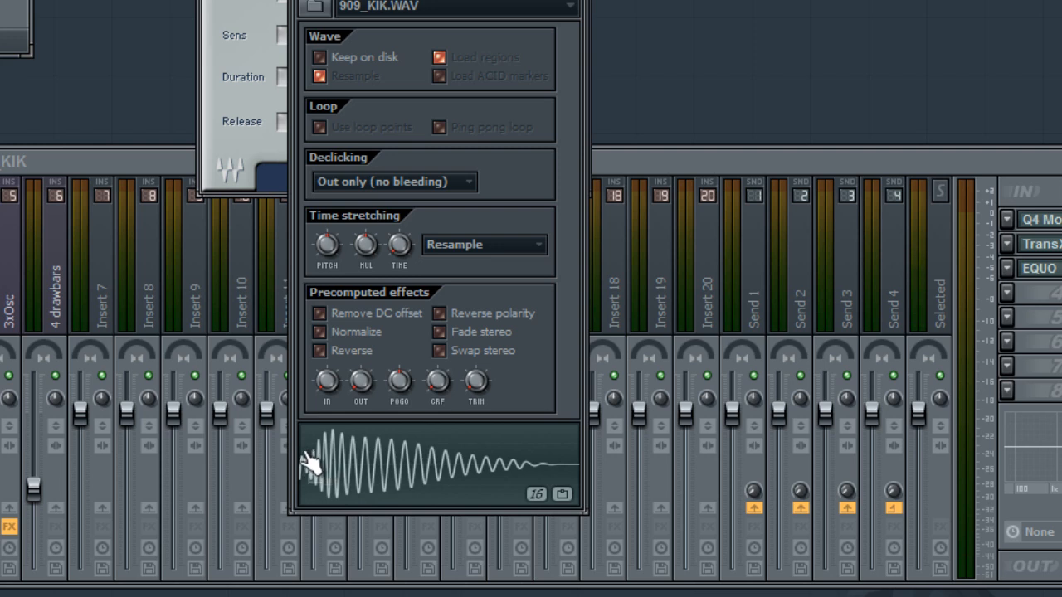
mouse_move(314, 455)
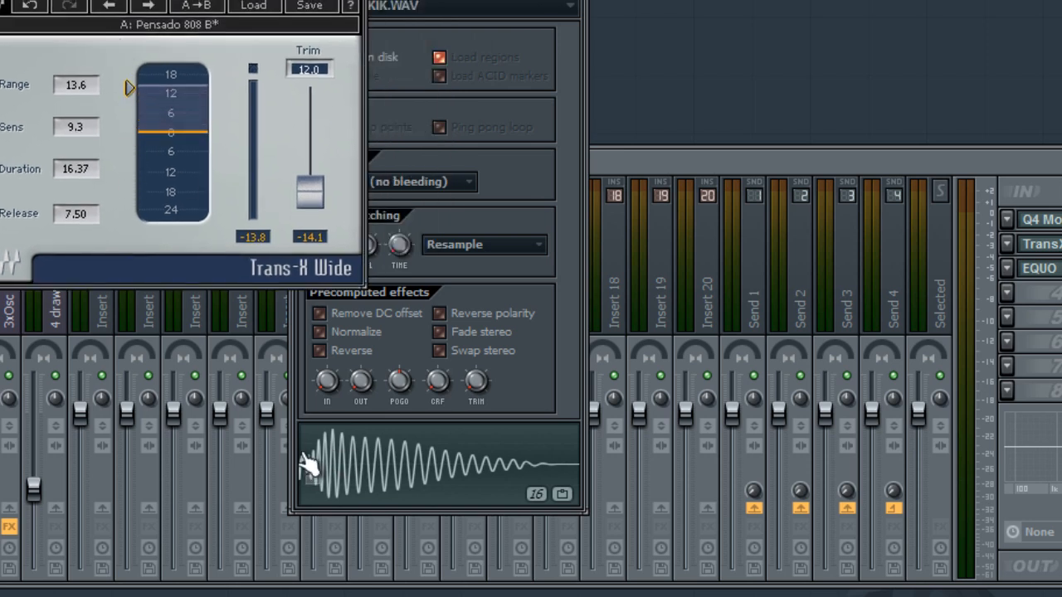
mouse_move(307, 439)
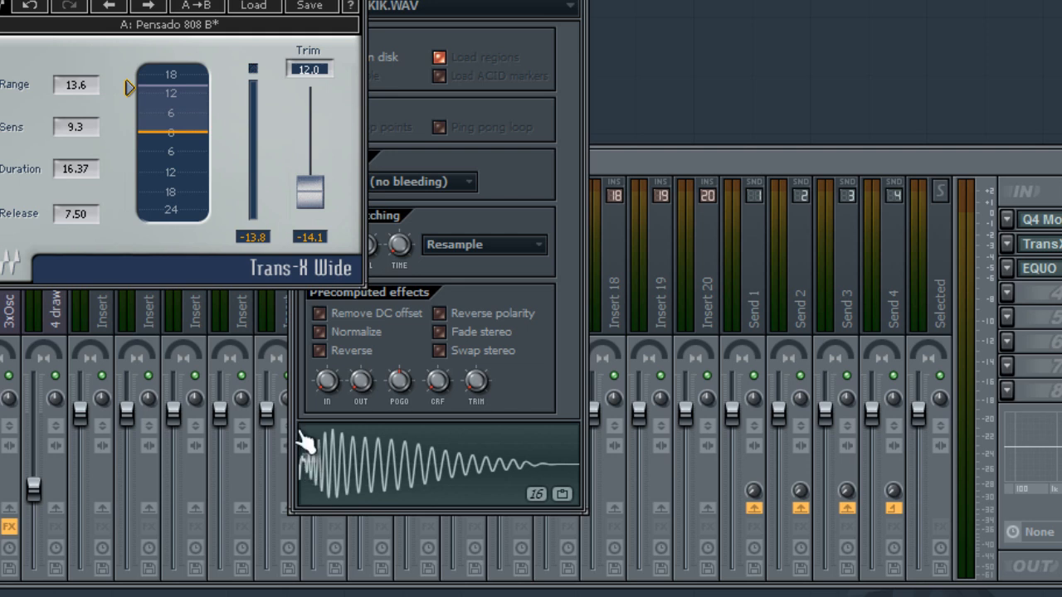
mouse_move(307, 448)
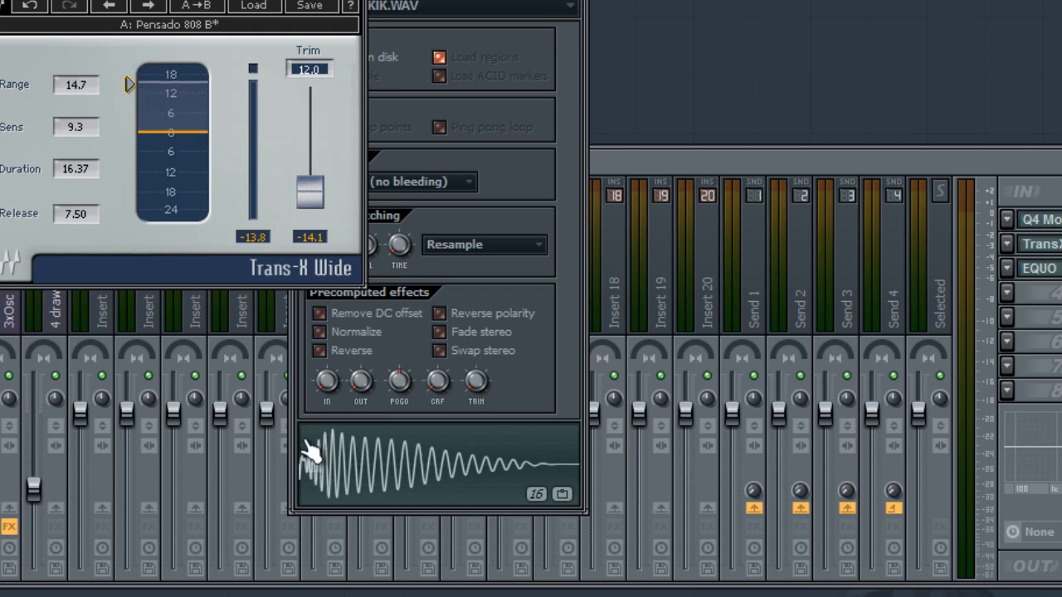
mouse_move(313, 449)
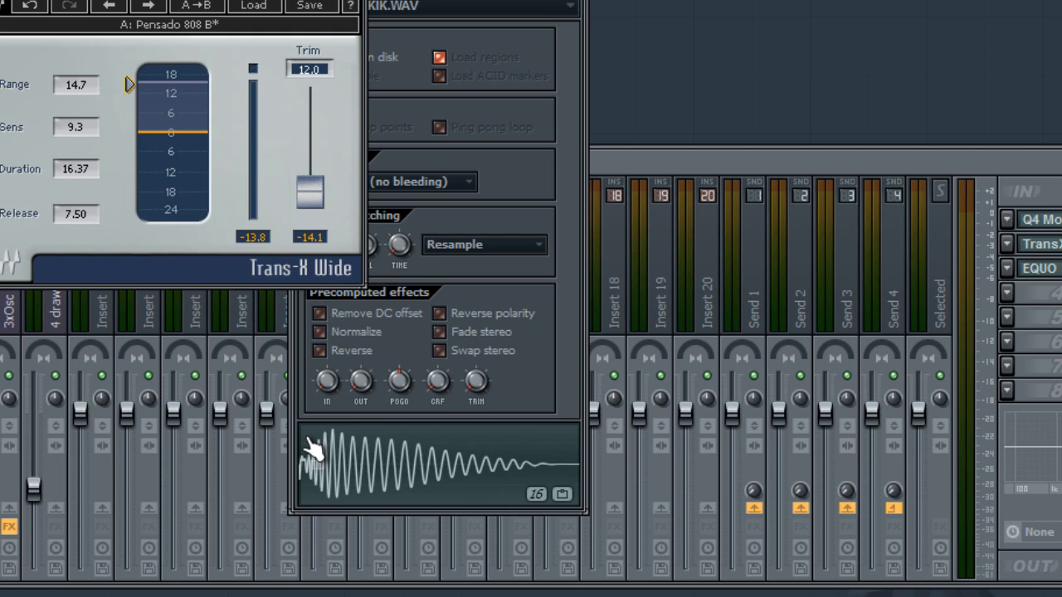
mouse_move(407, 456)
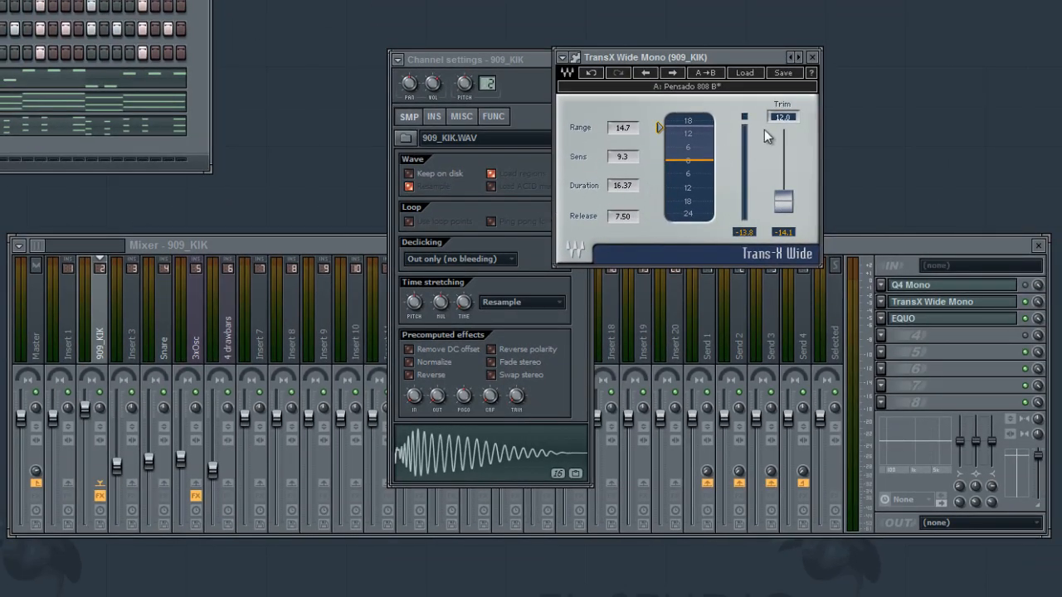
mouse_move(693, 104)
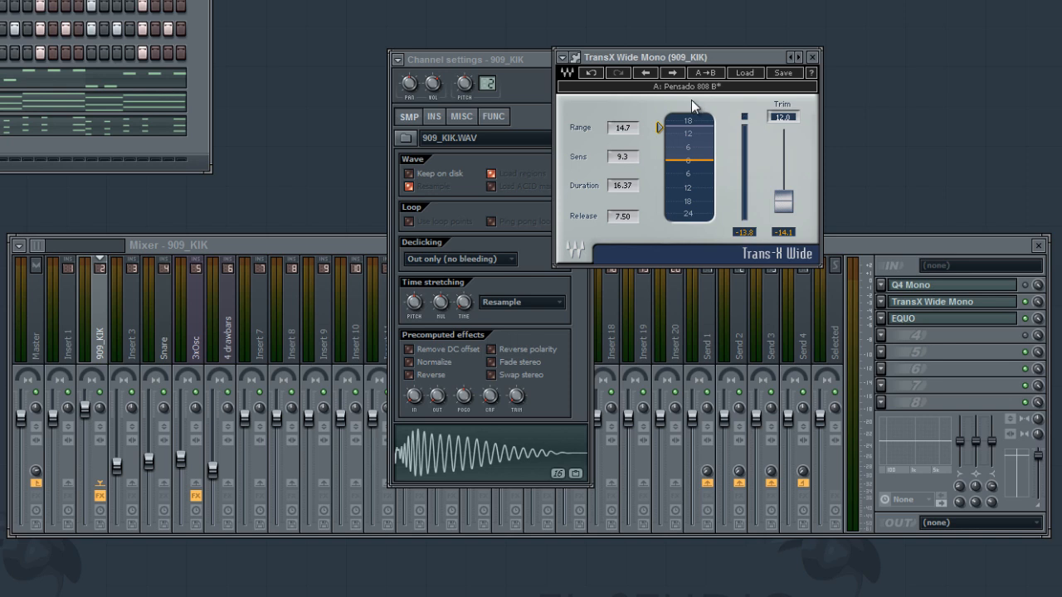
mouse_move(820, 65)
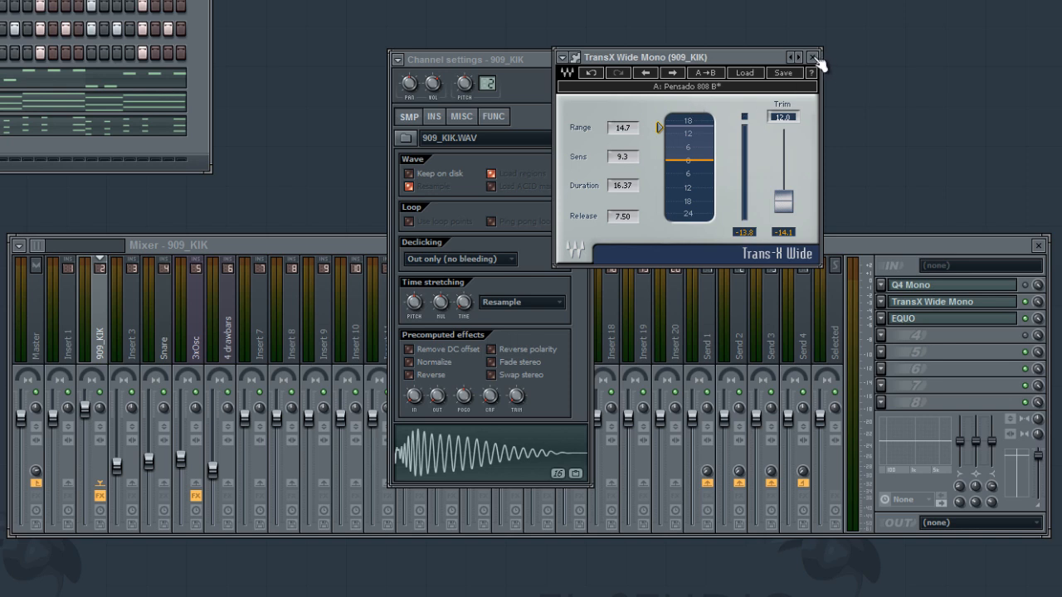
mouse_move(469, 98)
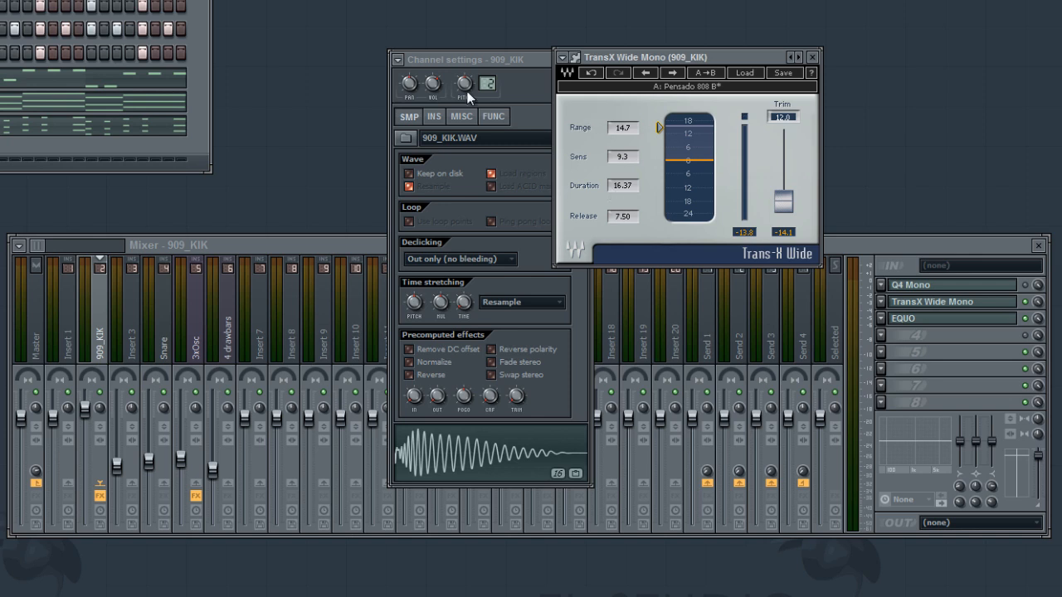
mouse_move(811, 69)
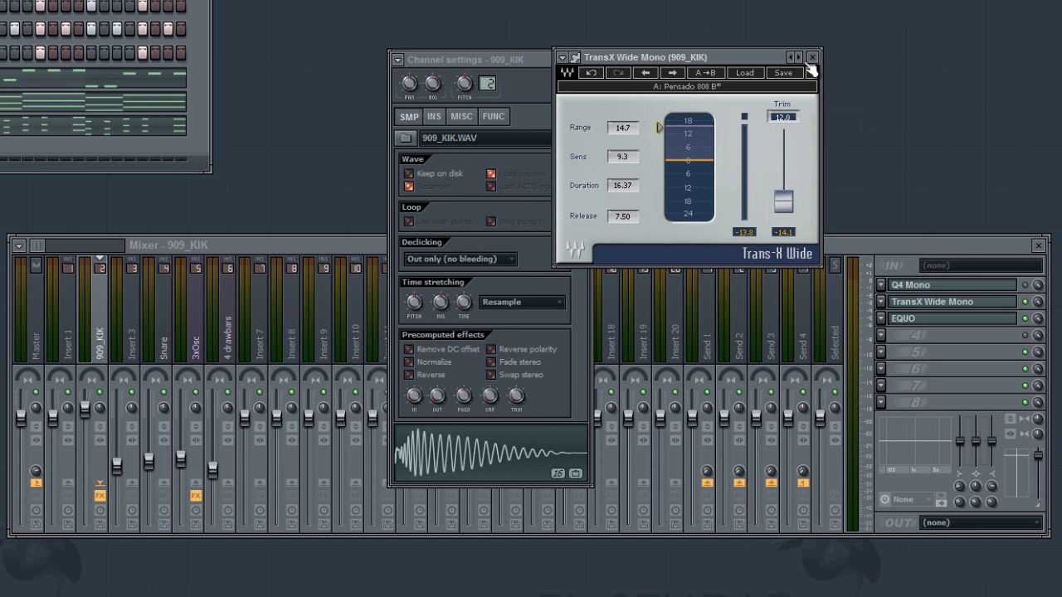
Step: Close the TransX Wide Mono plugin window
click(812, 57)
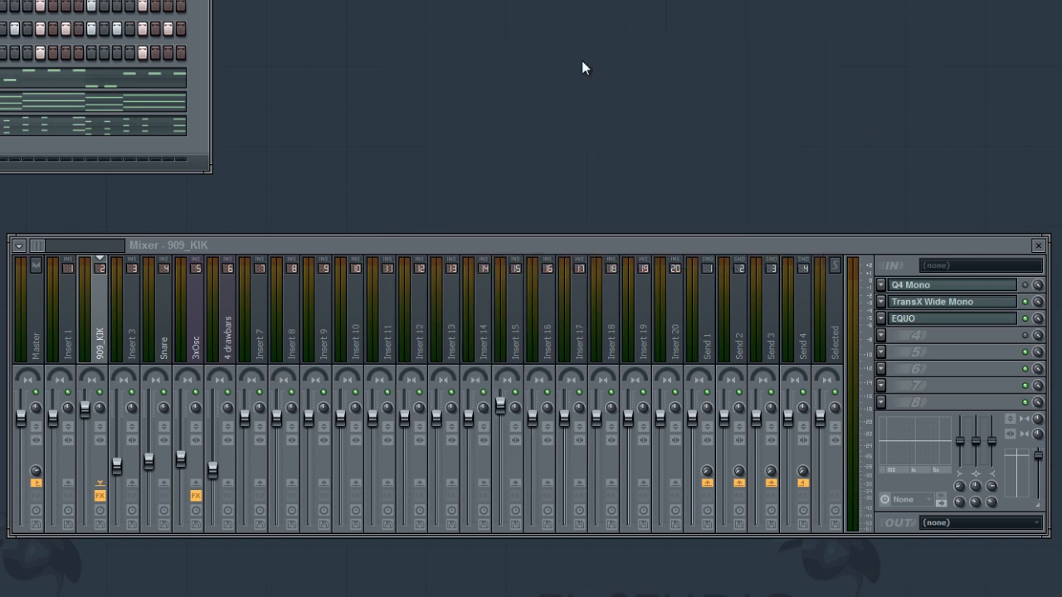